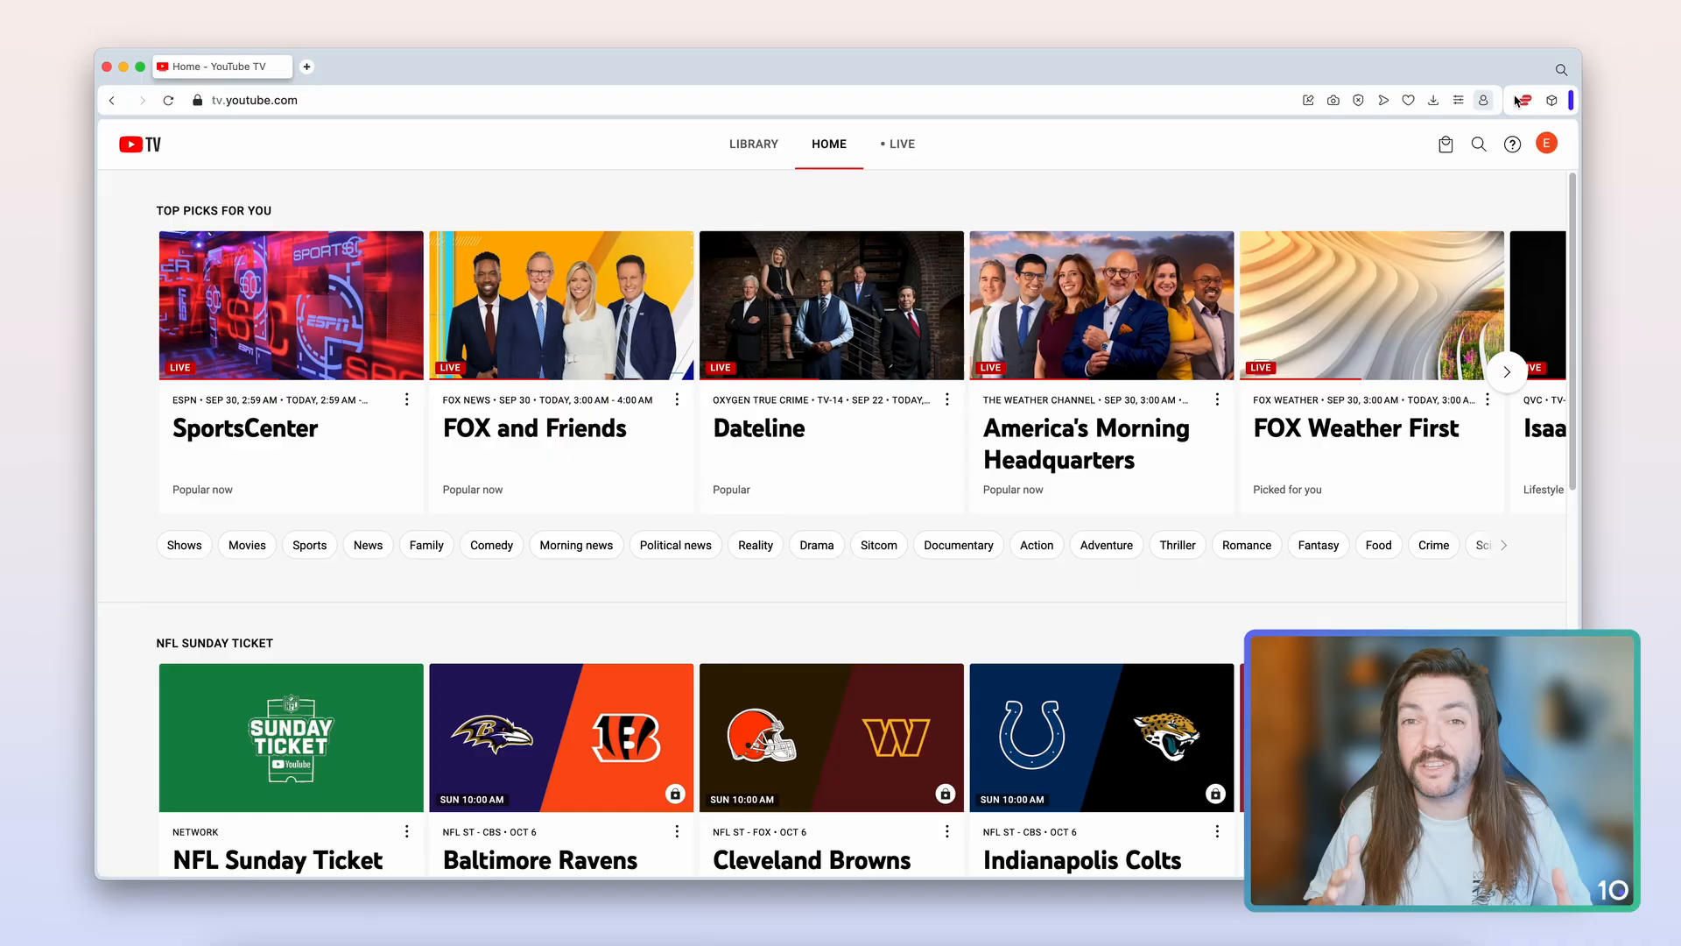
- Dismiss the ExpressVPN onboarding so the main panel shows United States, not connected
click(1522, 99)
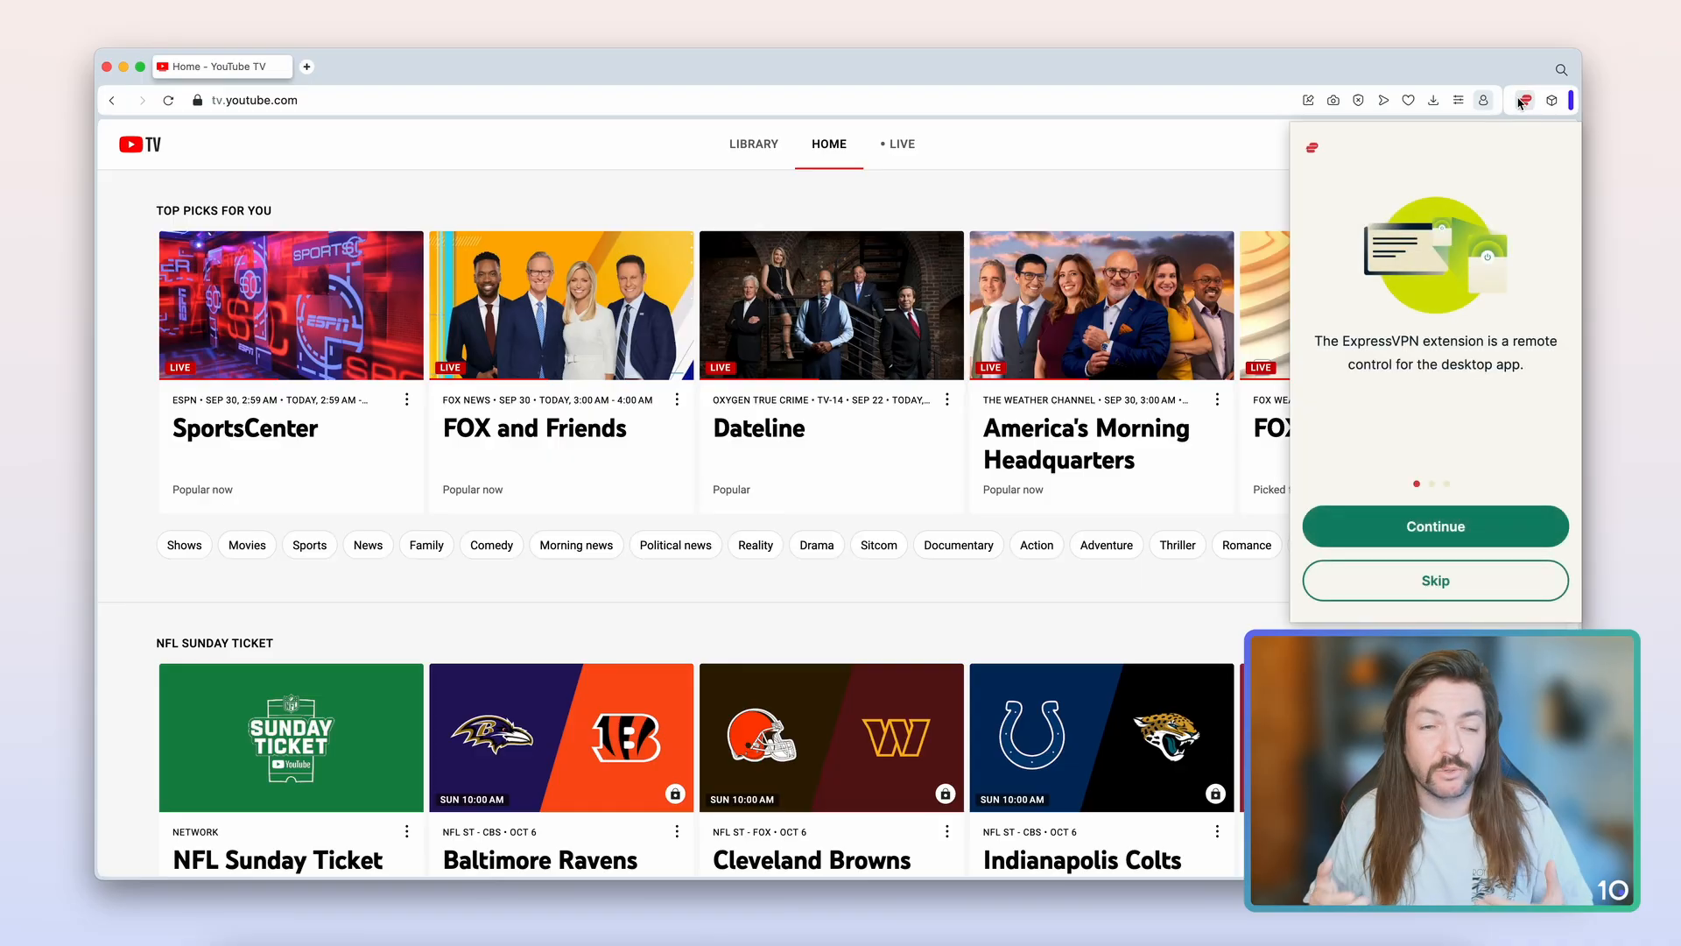
click(1434, 525)
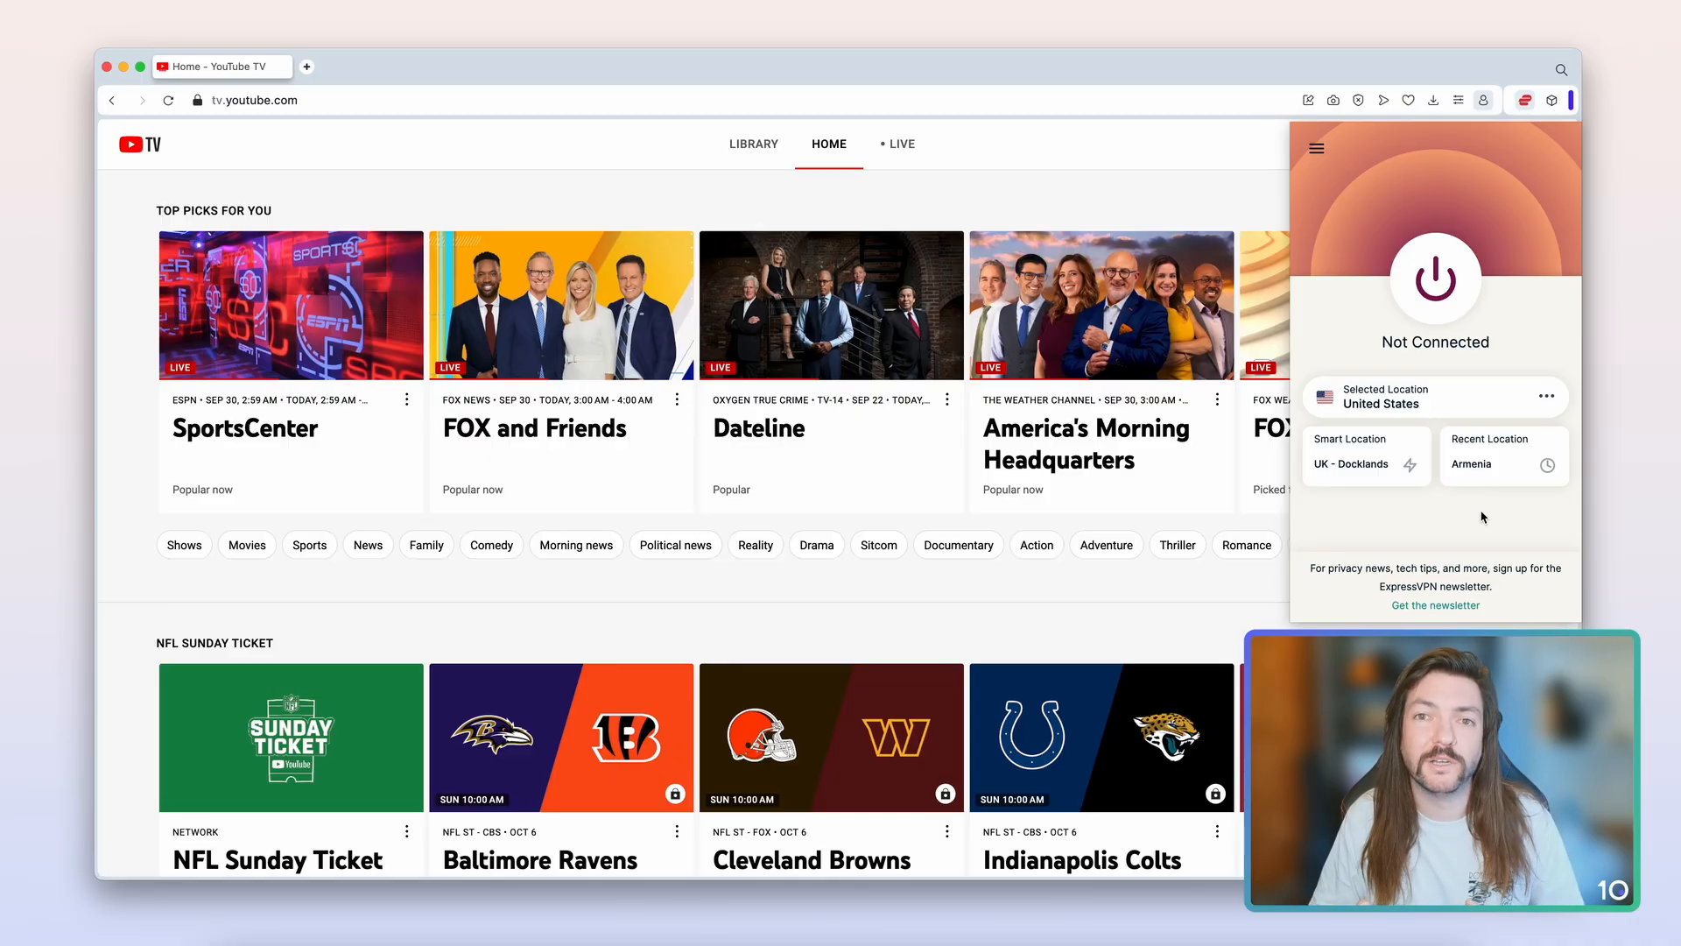
click(1315, 147)
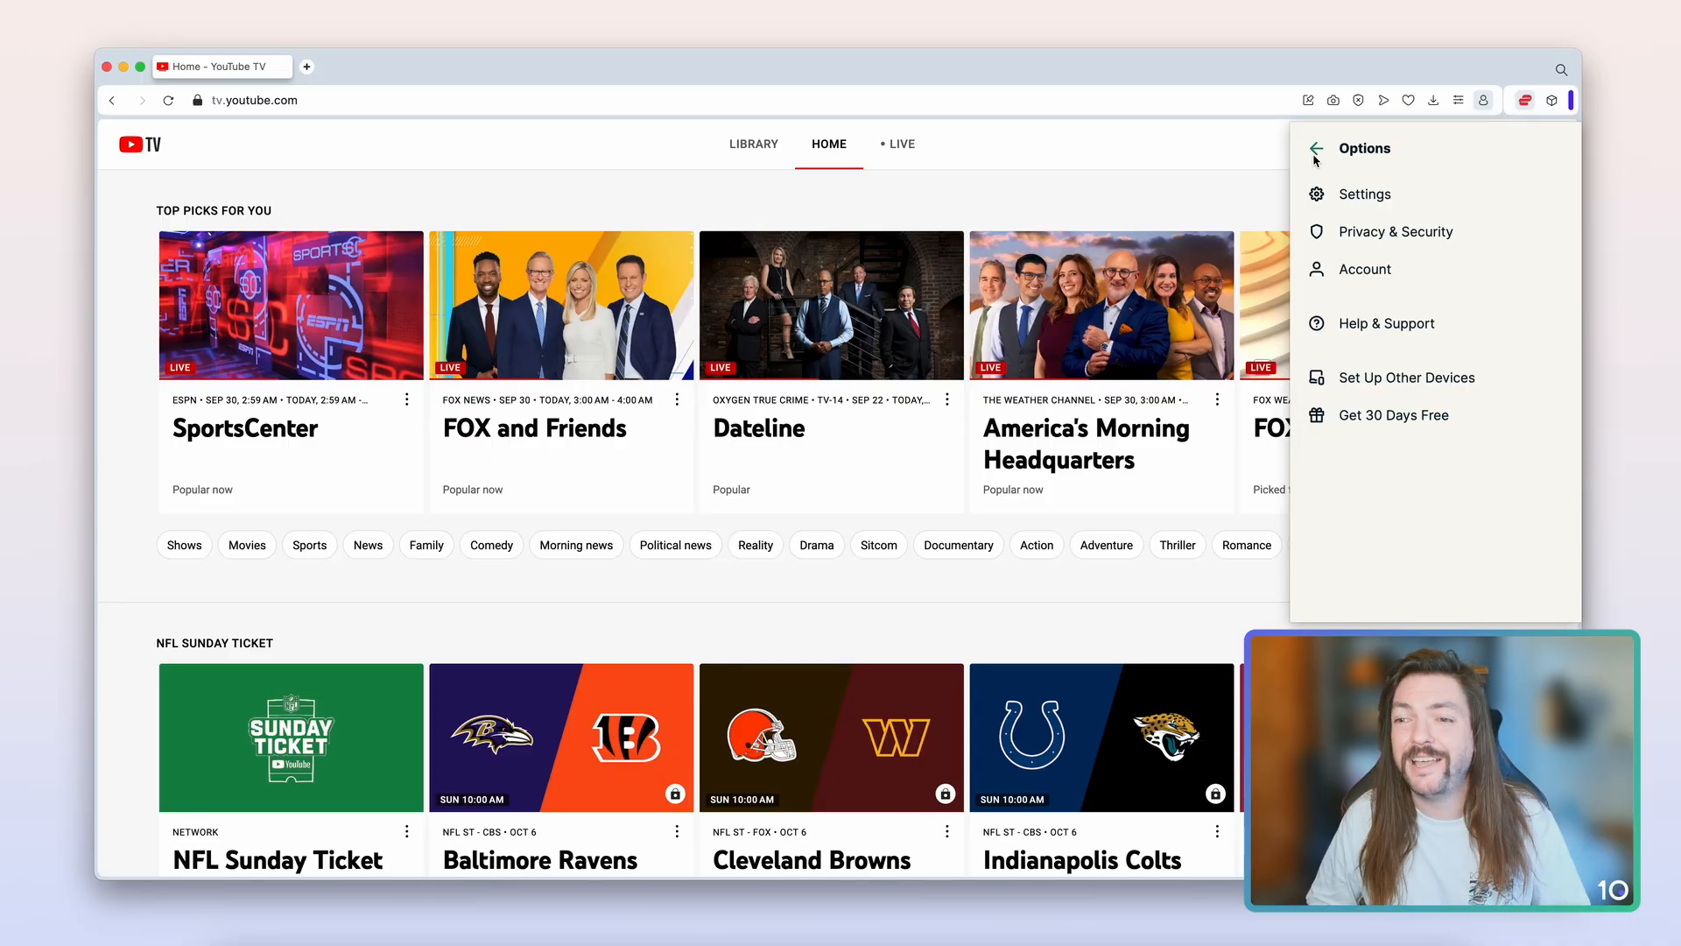
click(1397, 231)
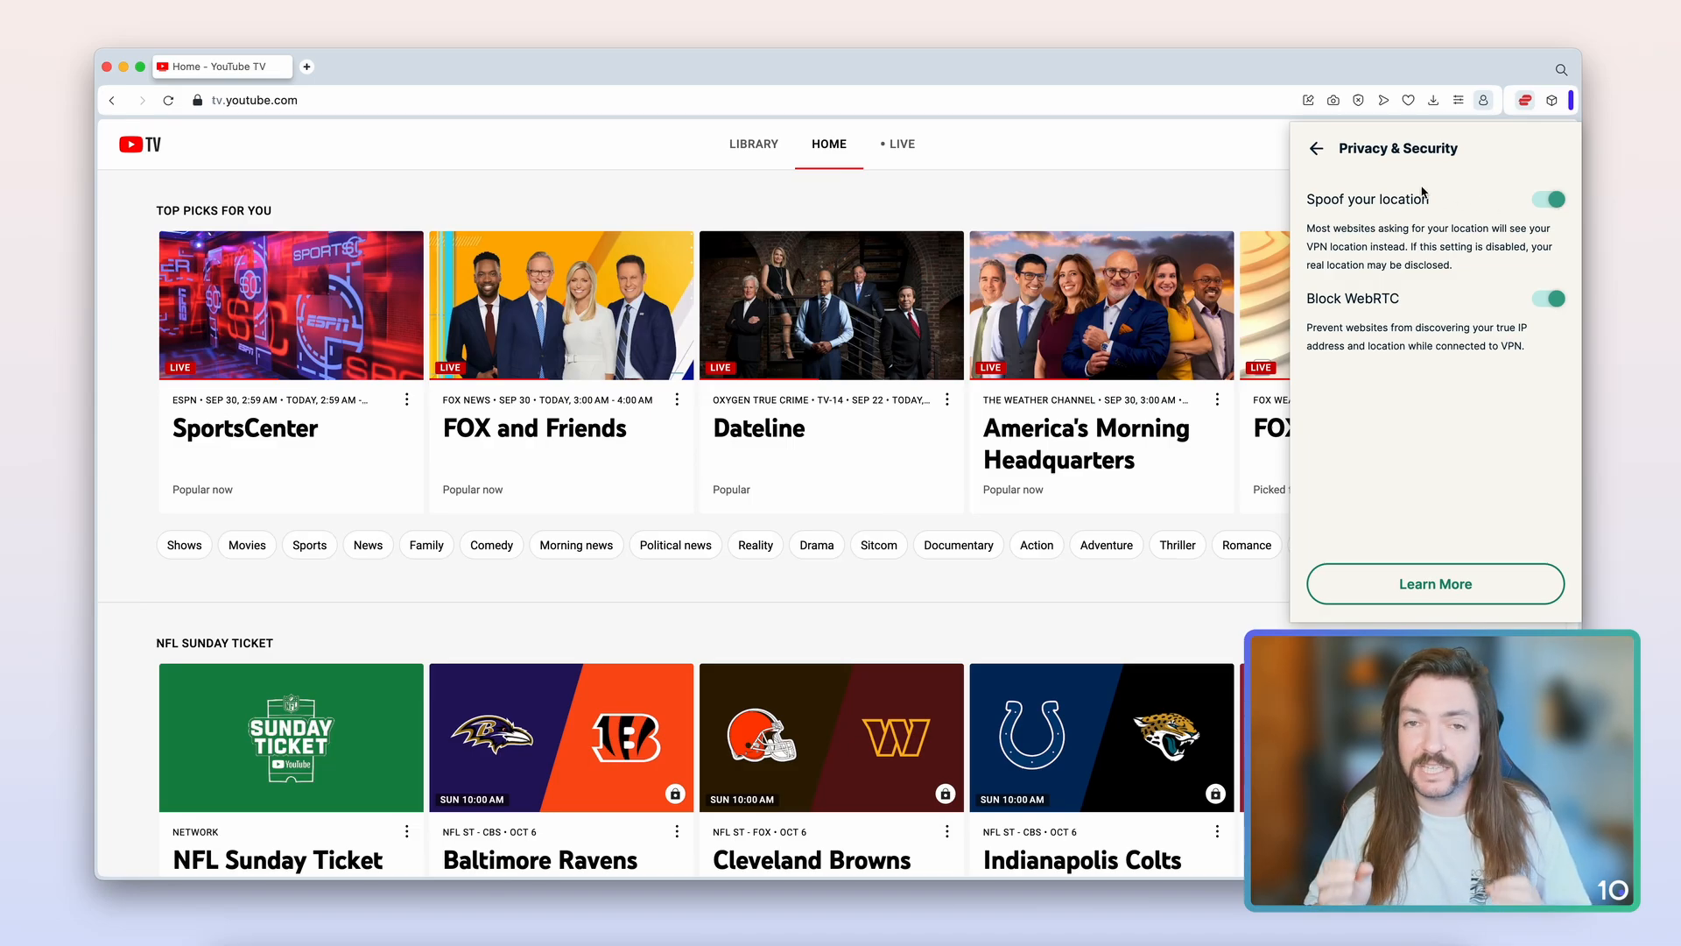
click(1317, 147)
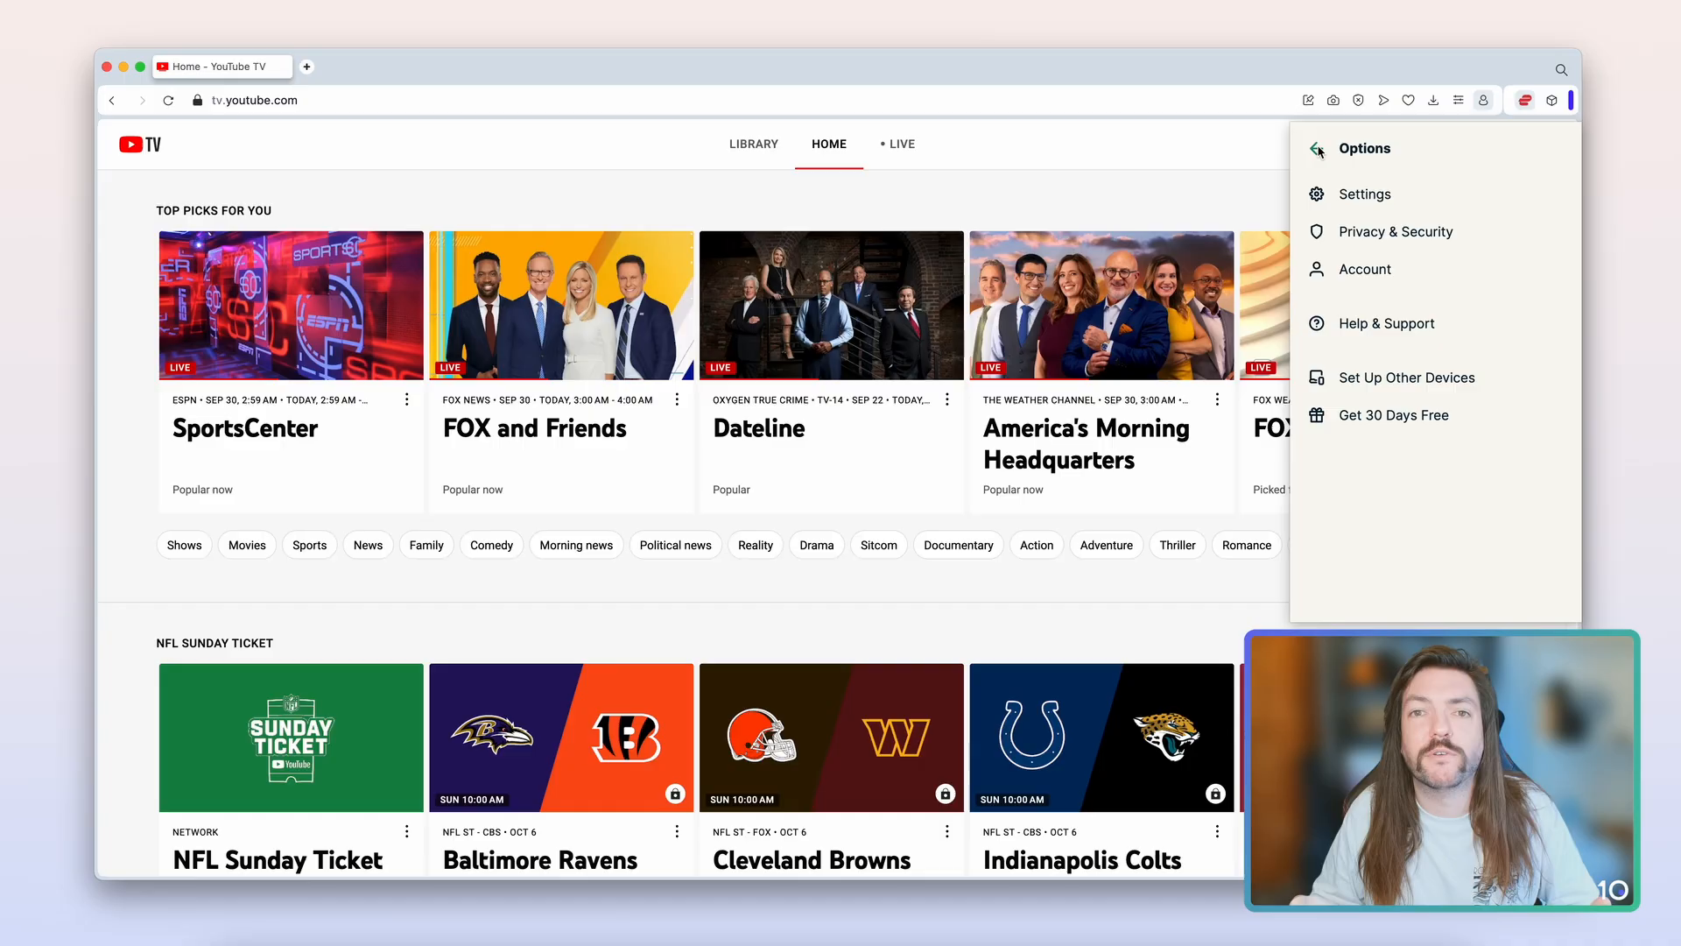
click(1522, 100)
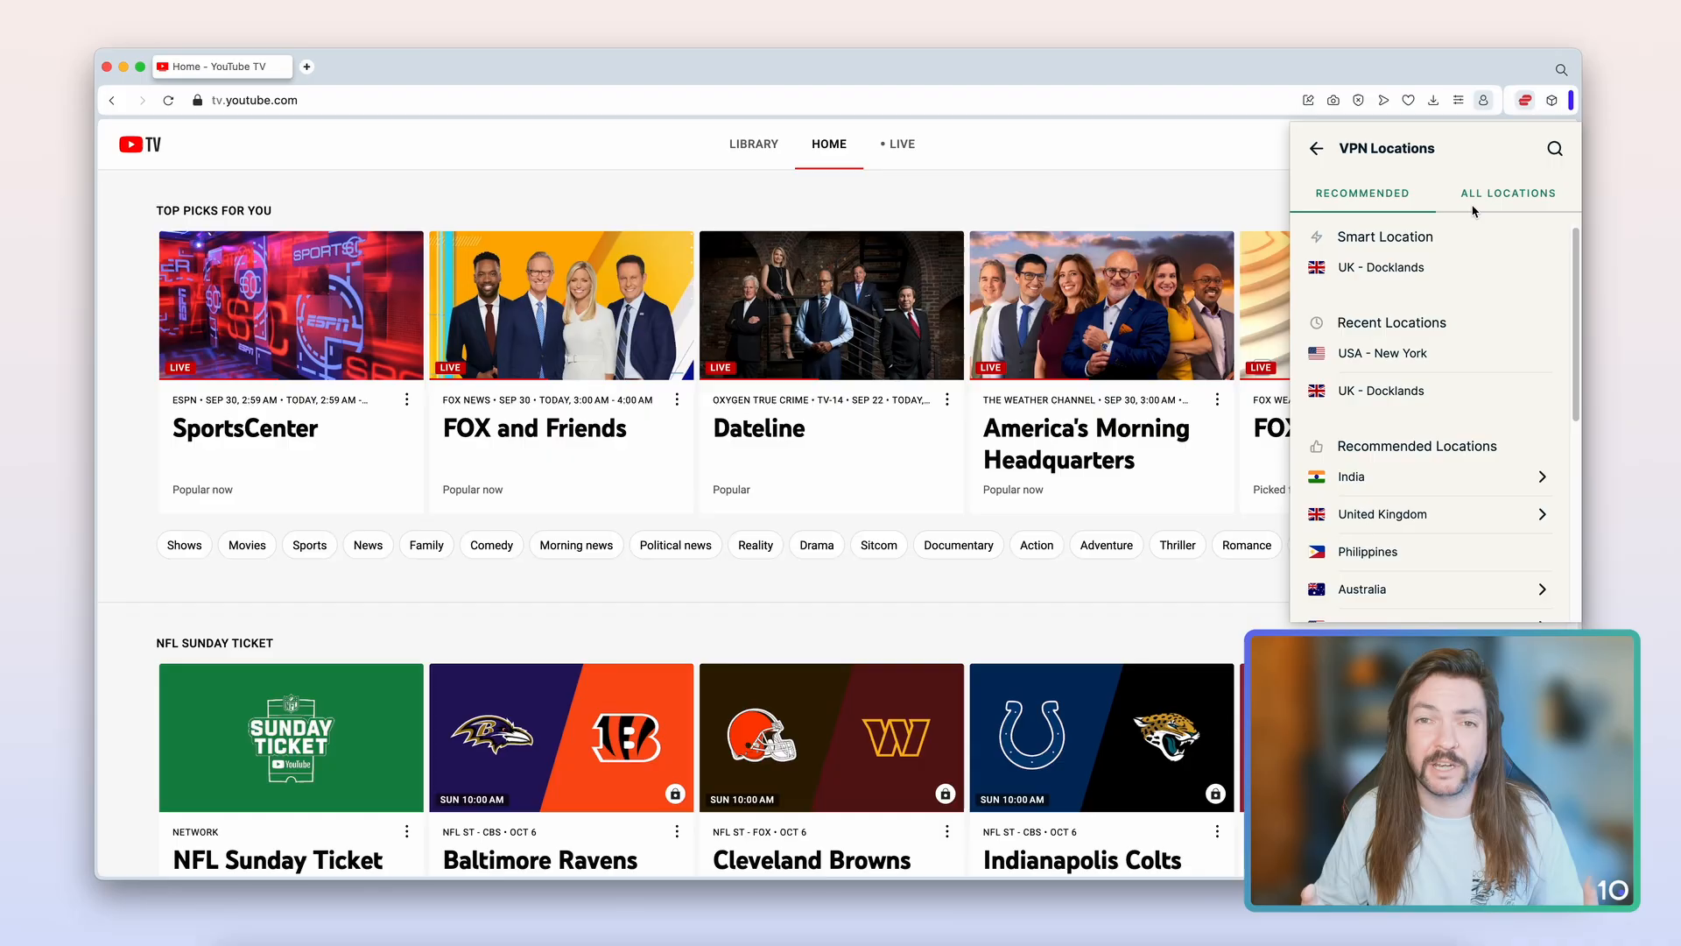
- Connect ExpressVPN to the USA - Los Angeles - 3 server and return to YouTube TV
click(1506, 193)
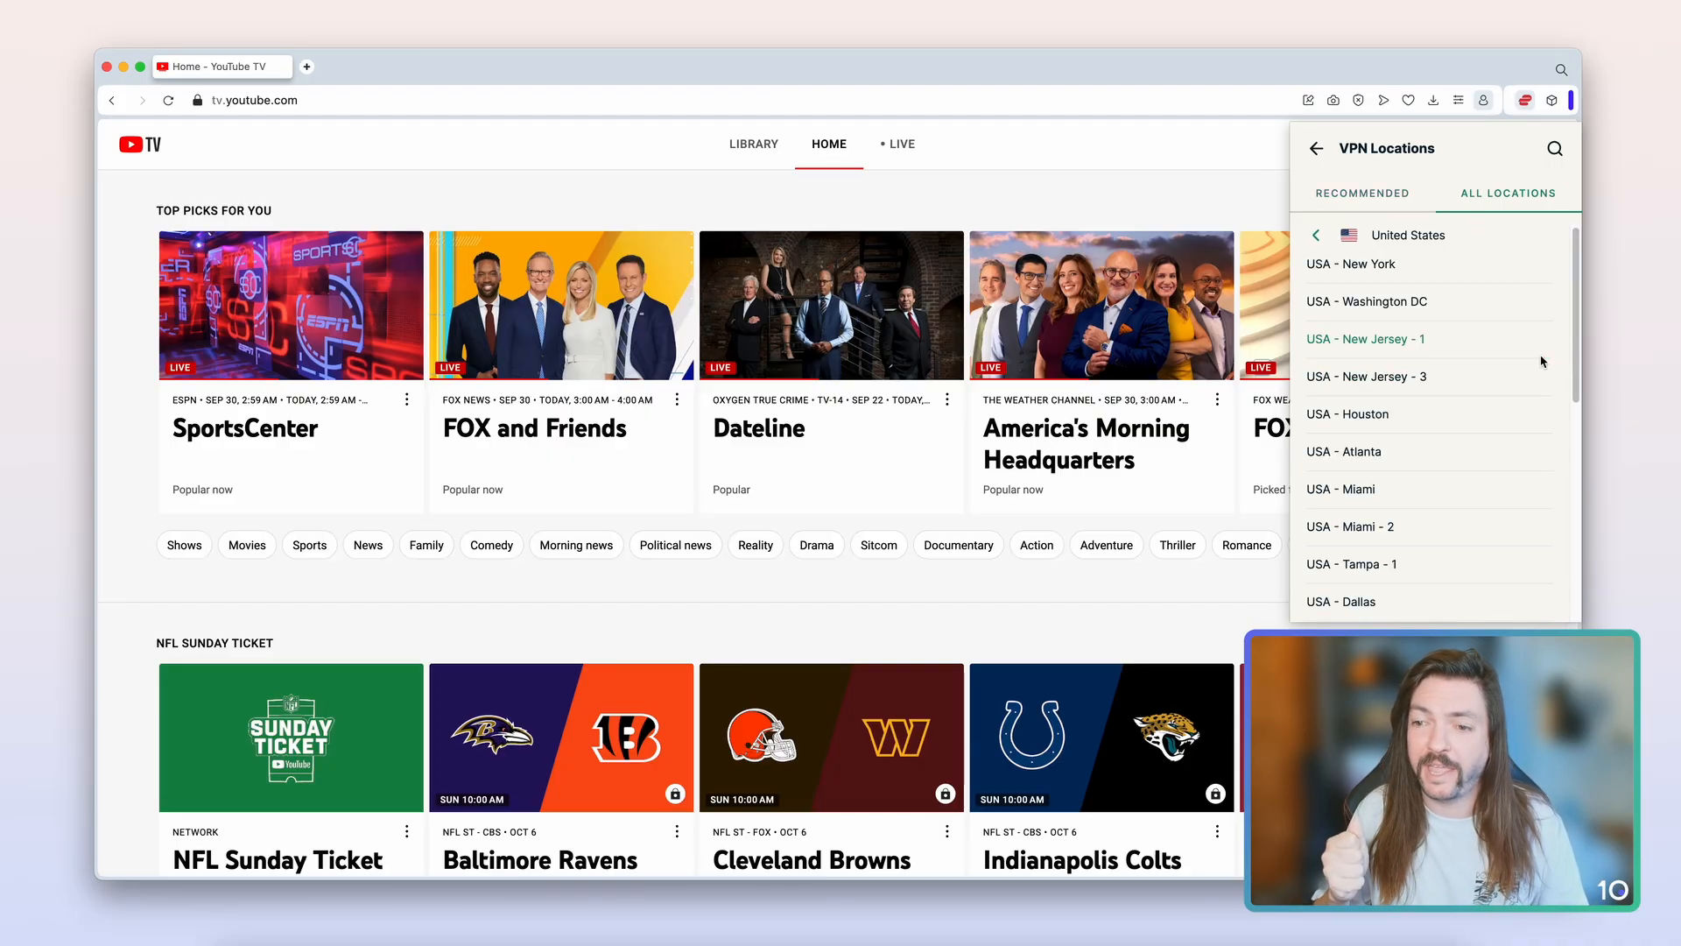
scroll(down, 3)
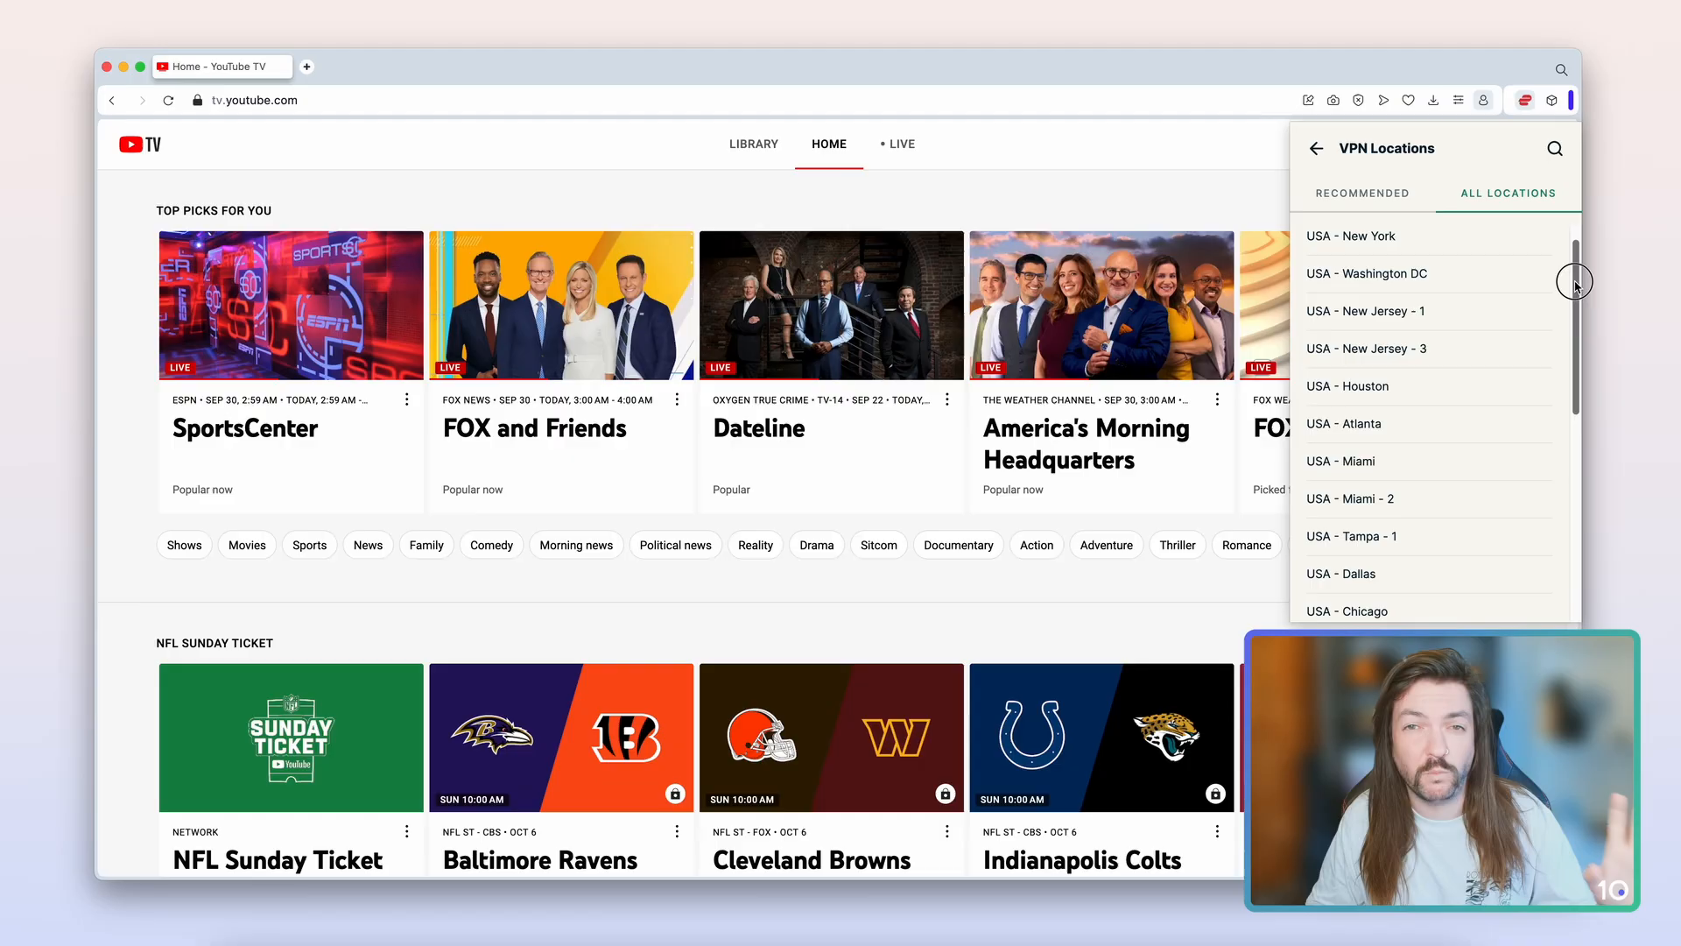
scroll(down, 3)
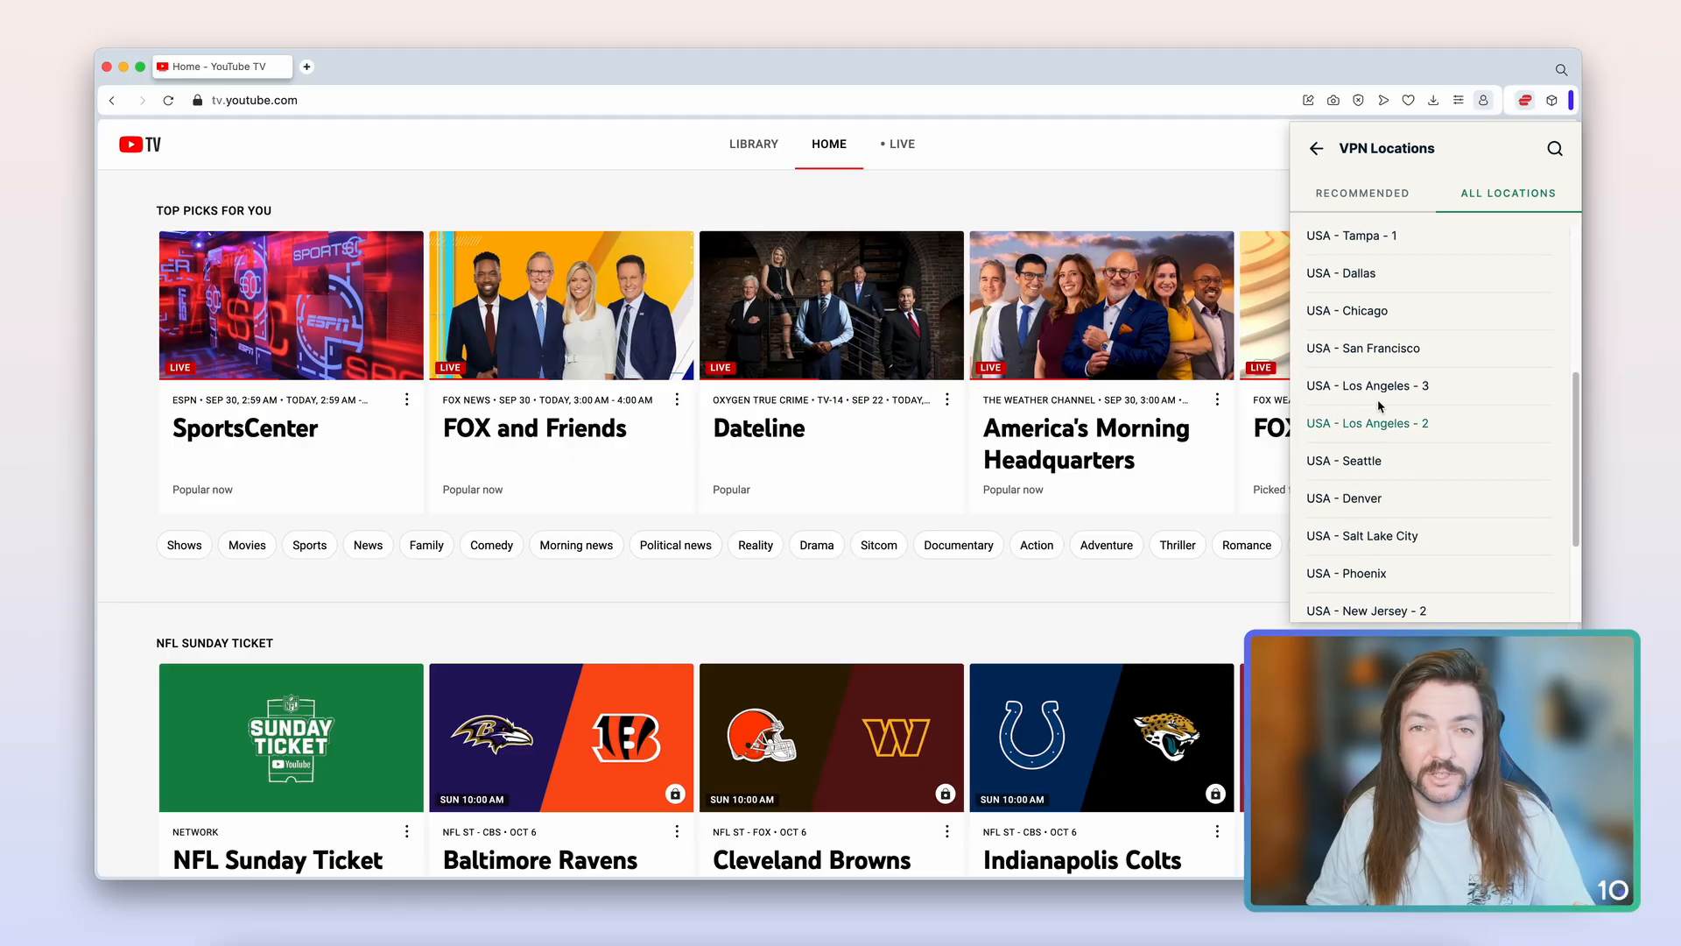
click(1368, 386)
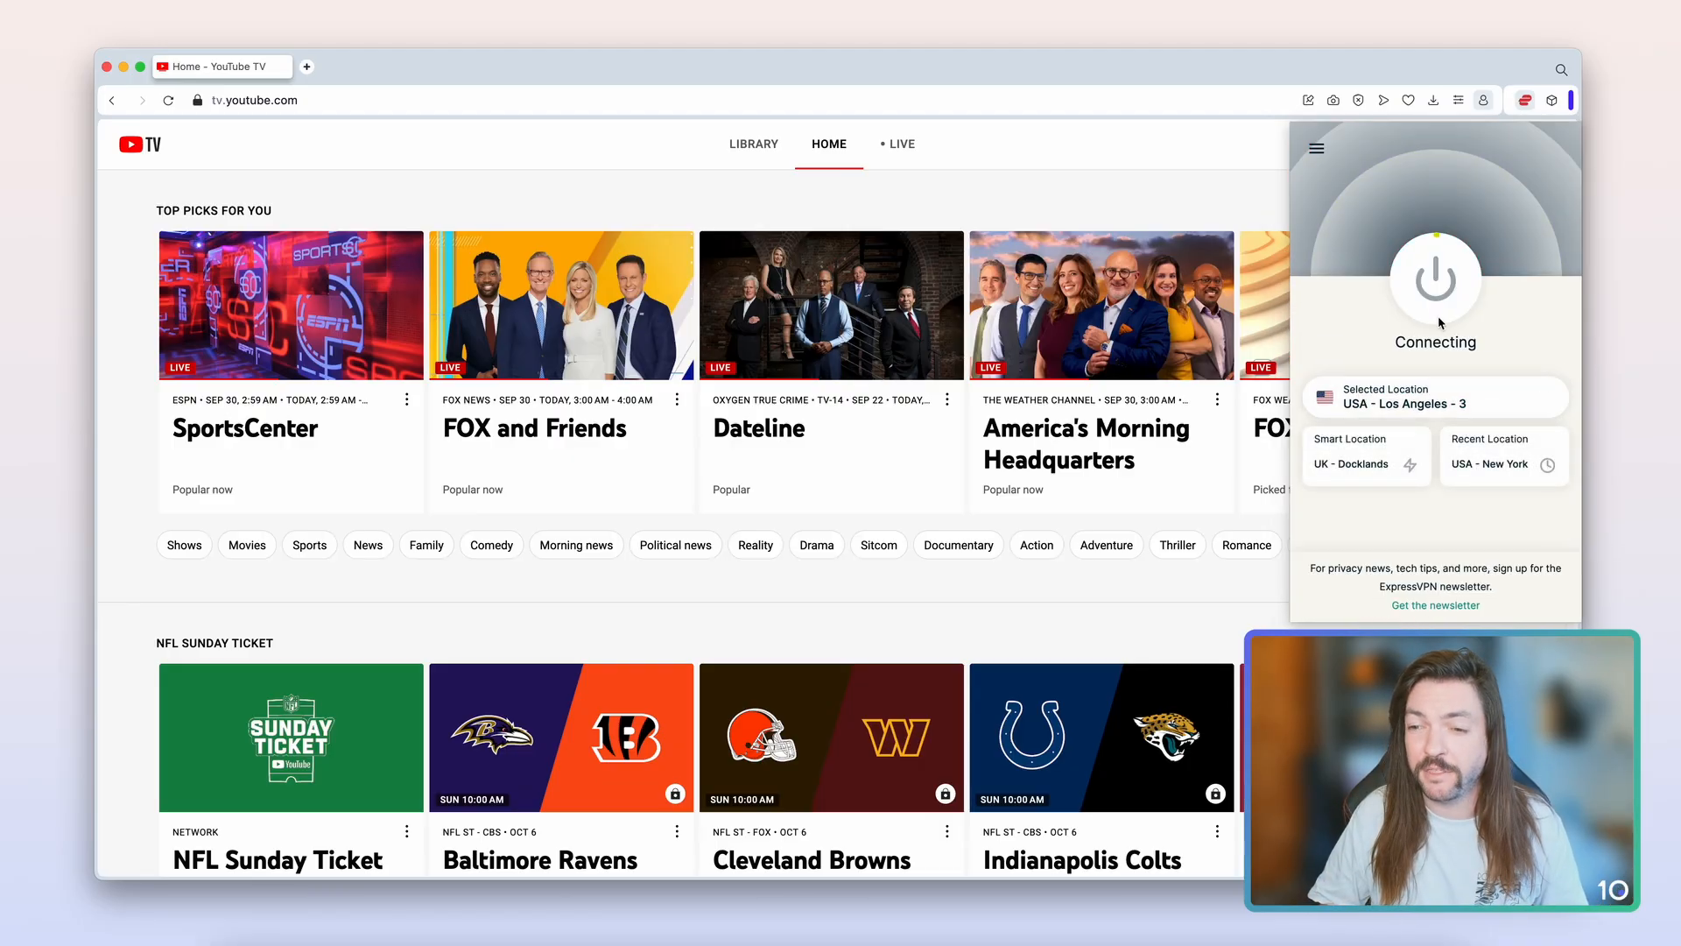
click(1435, 281)
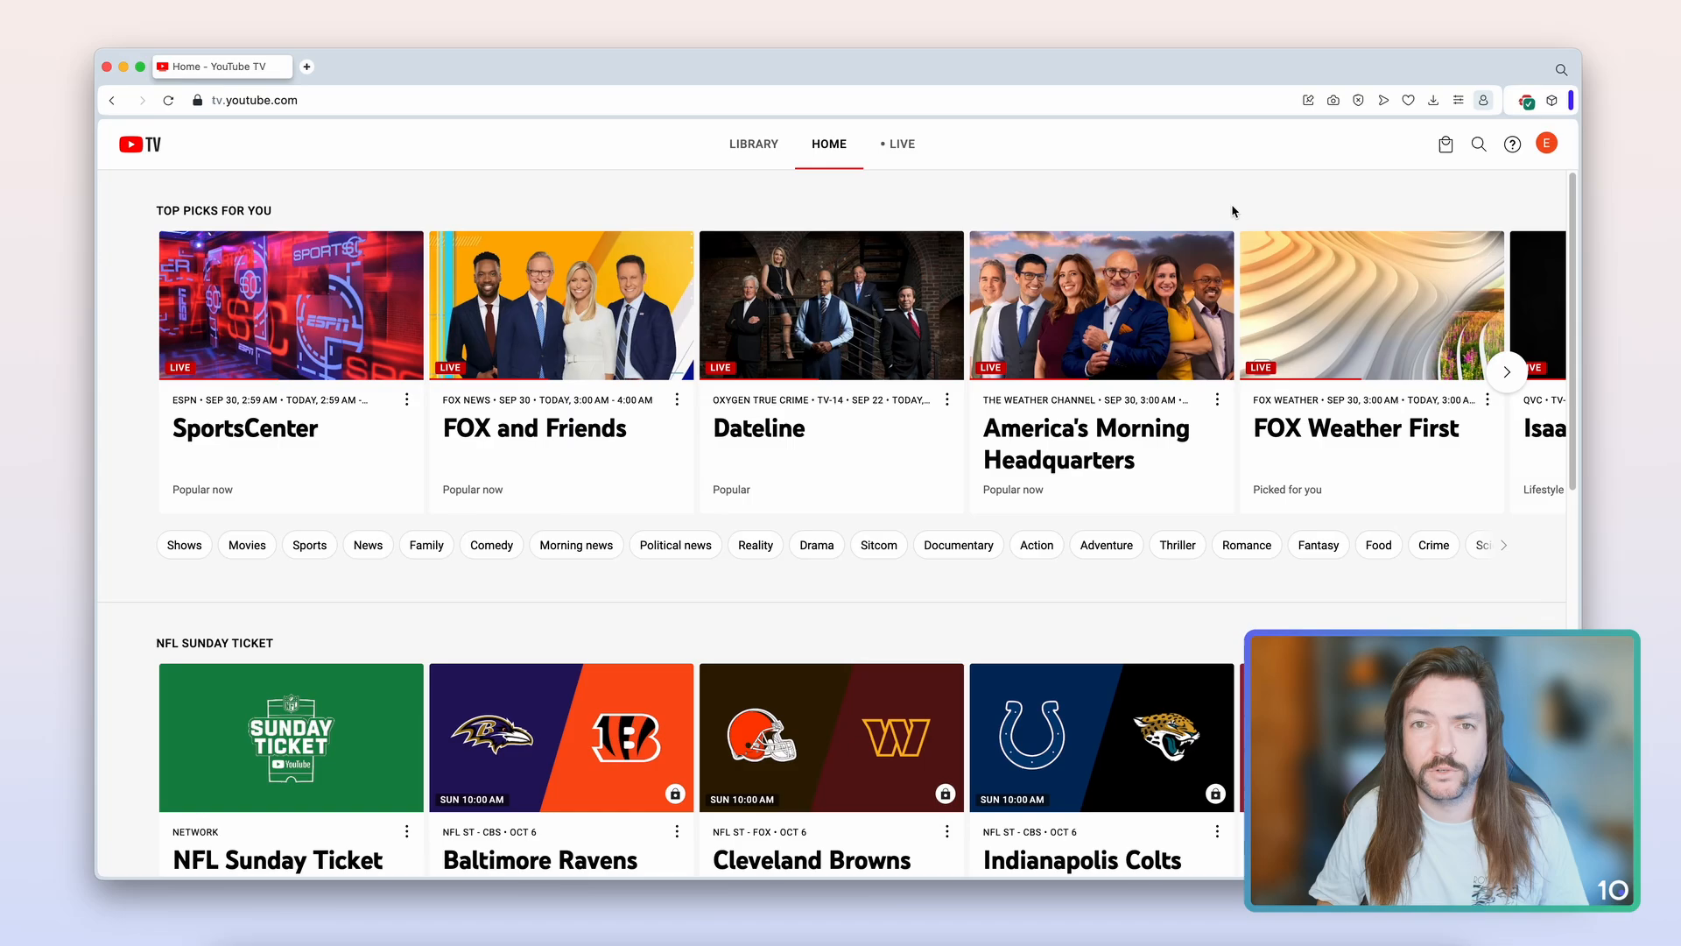
- Update the YouTube TV playback area from browser location to Los Angeles Area - 90249
click(1546, 144)
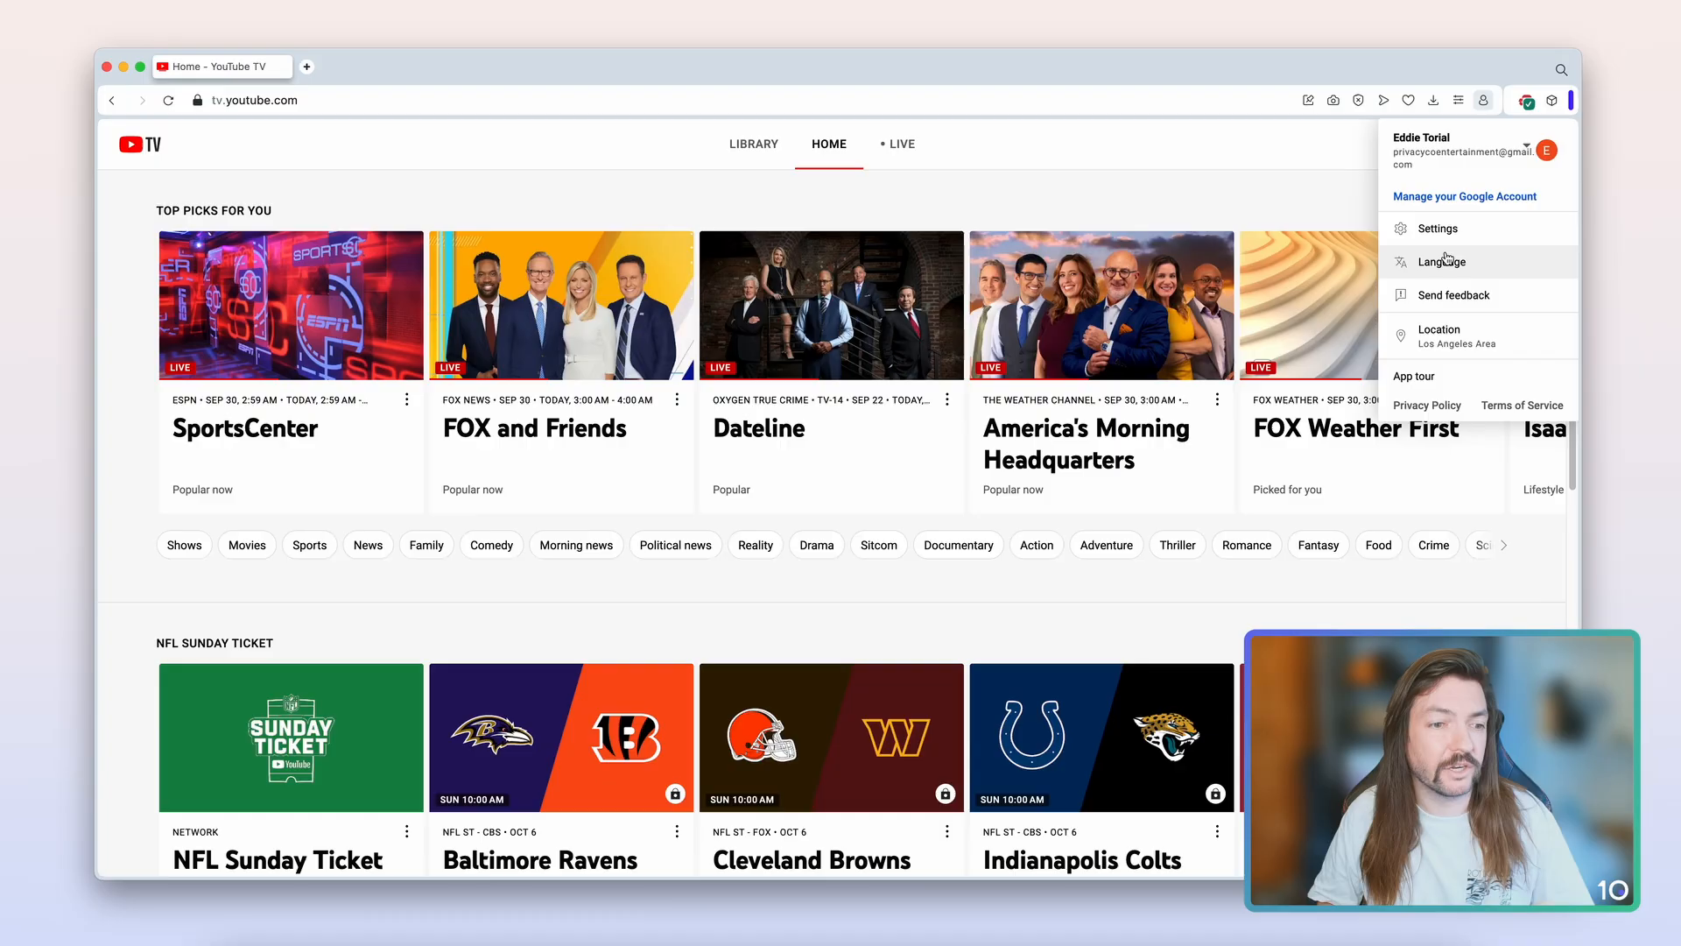
click(1436, 228)
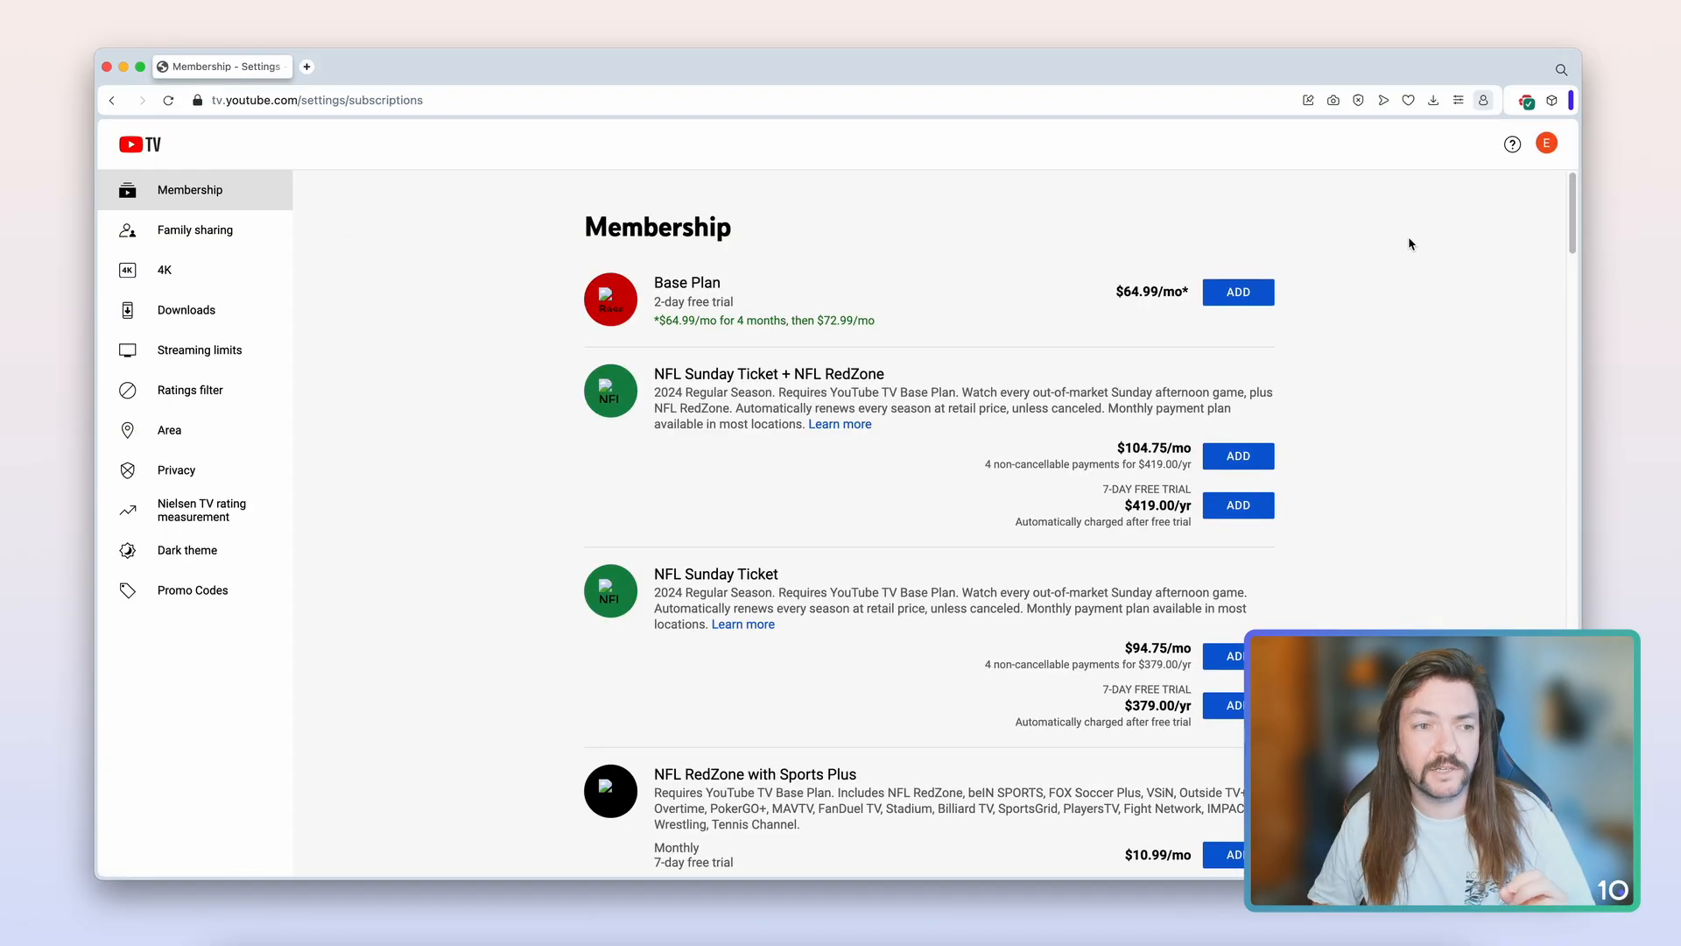
click(168, 431)
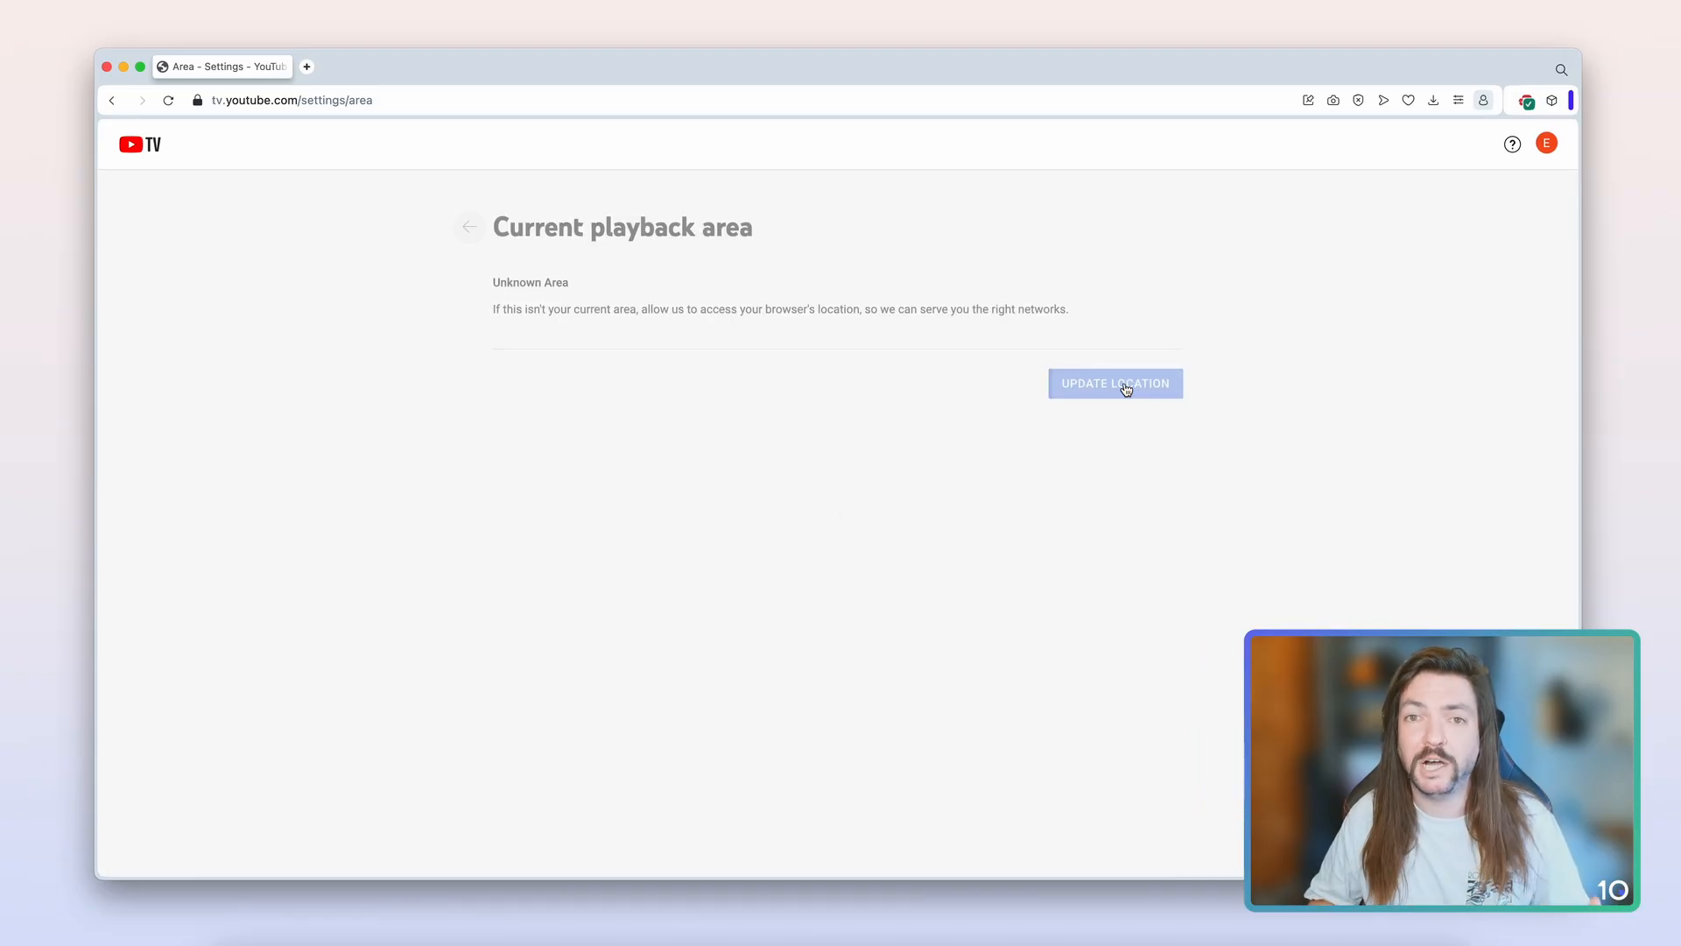
click(1116, 384)
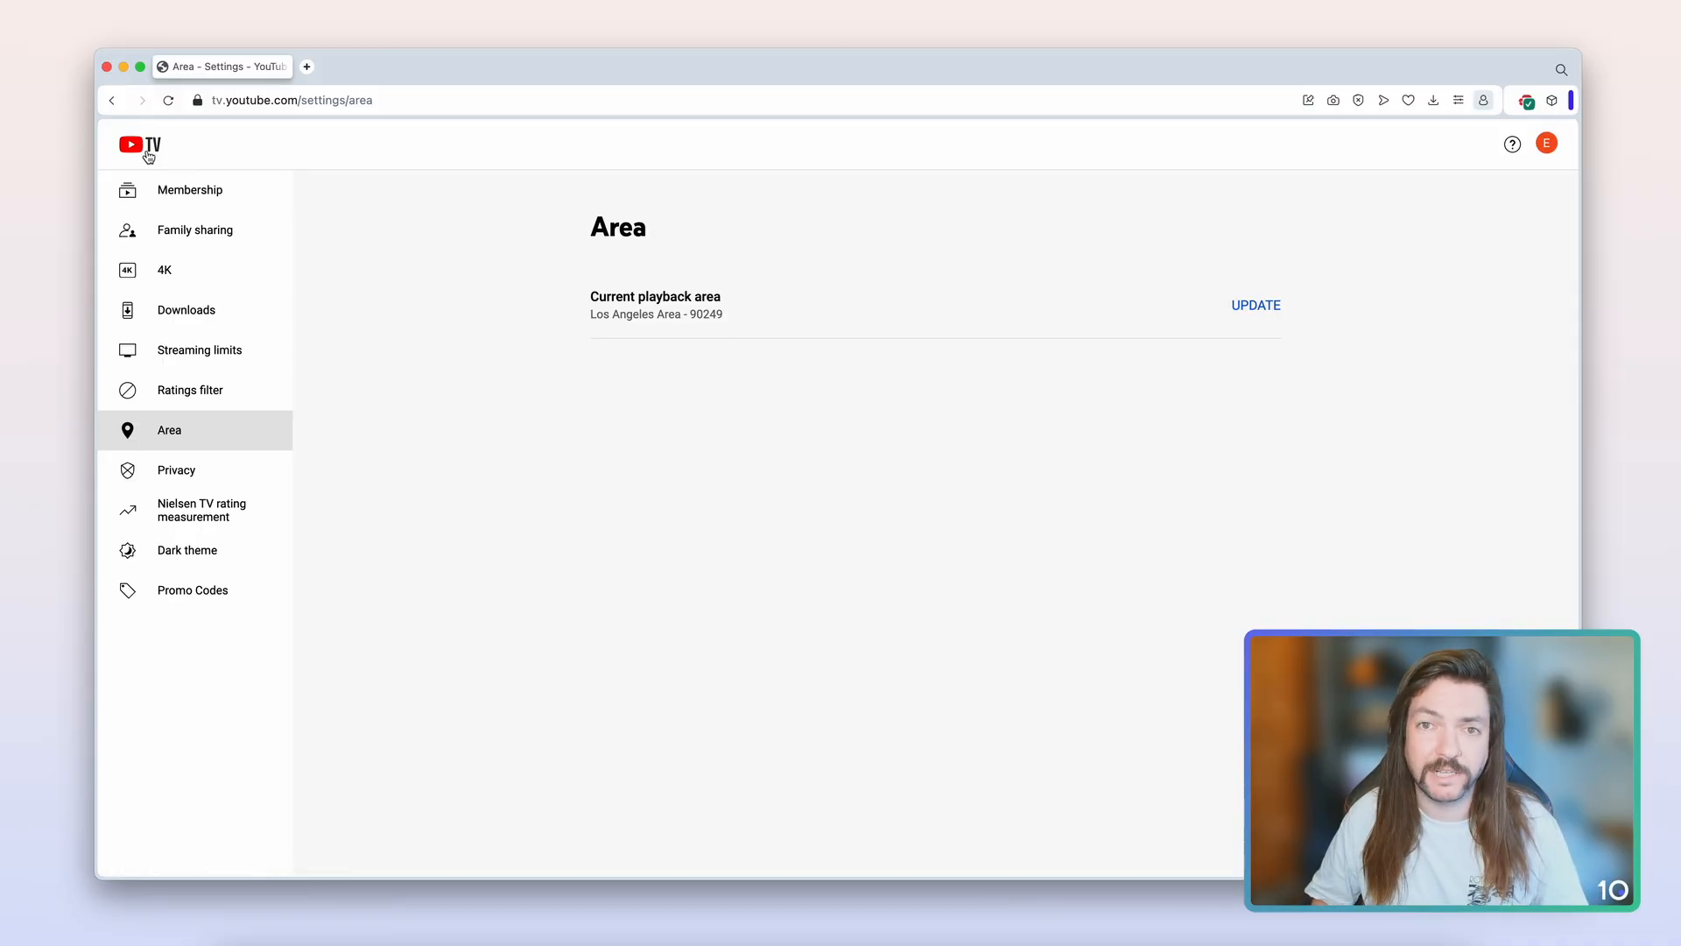
- Show the Live guide listing Los Angeles channels CBS 2, NBC 4, ABC 7 and FOX 11
click(140, 145)
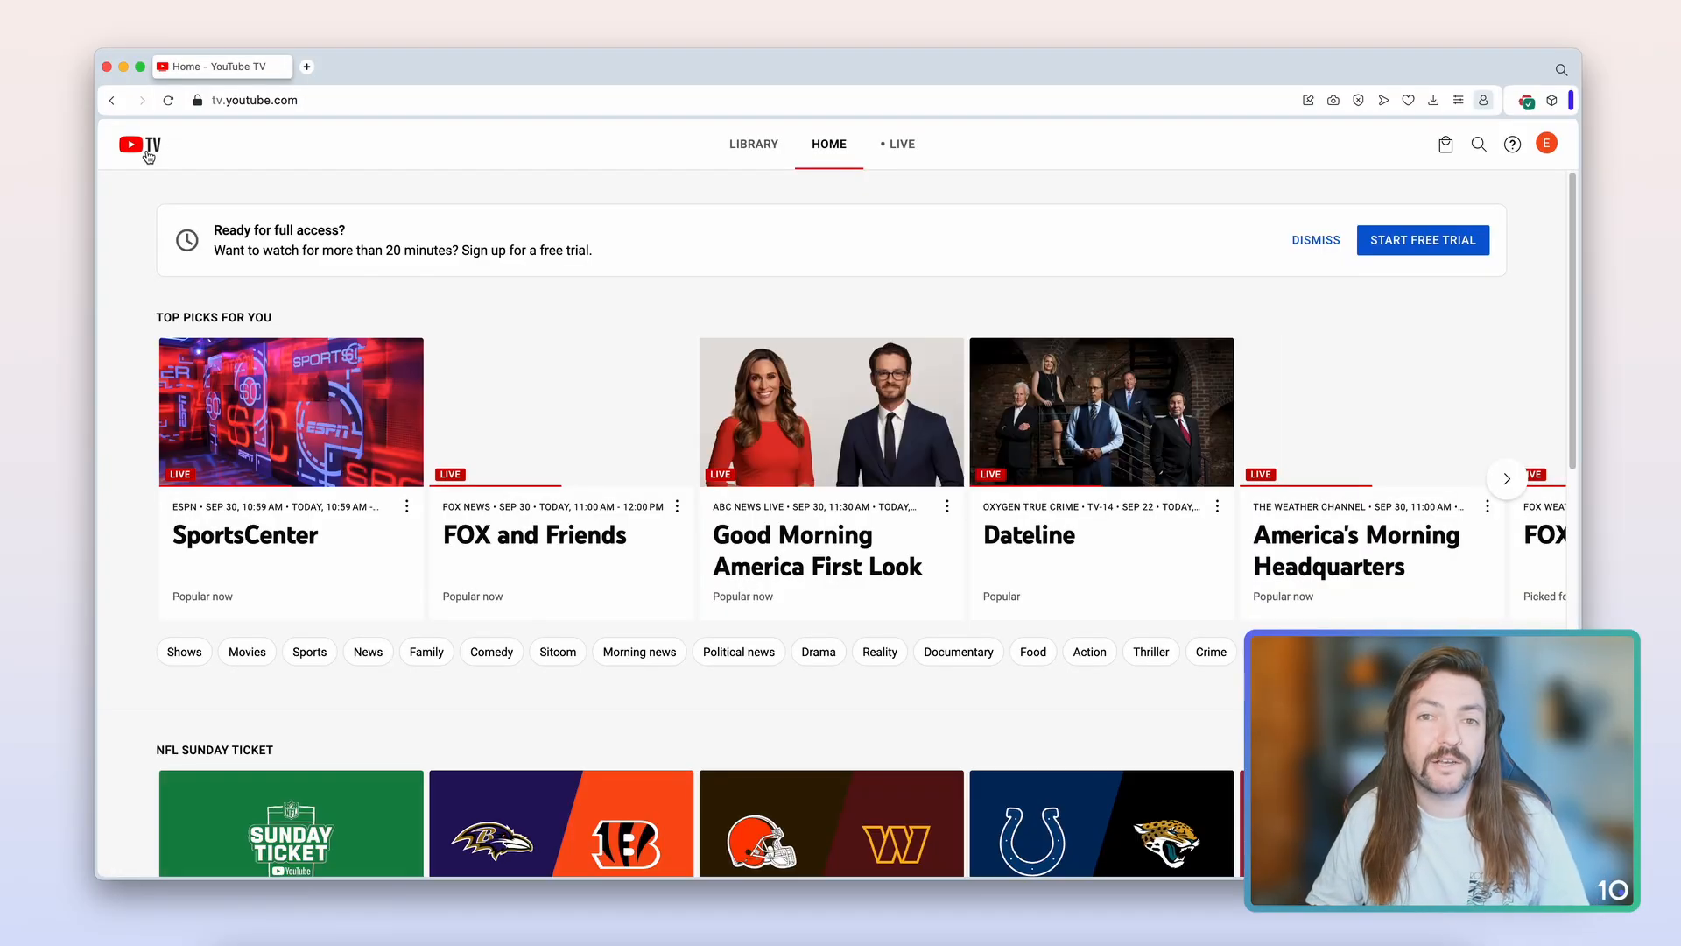
click(904, 143)
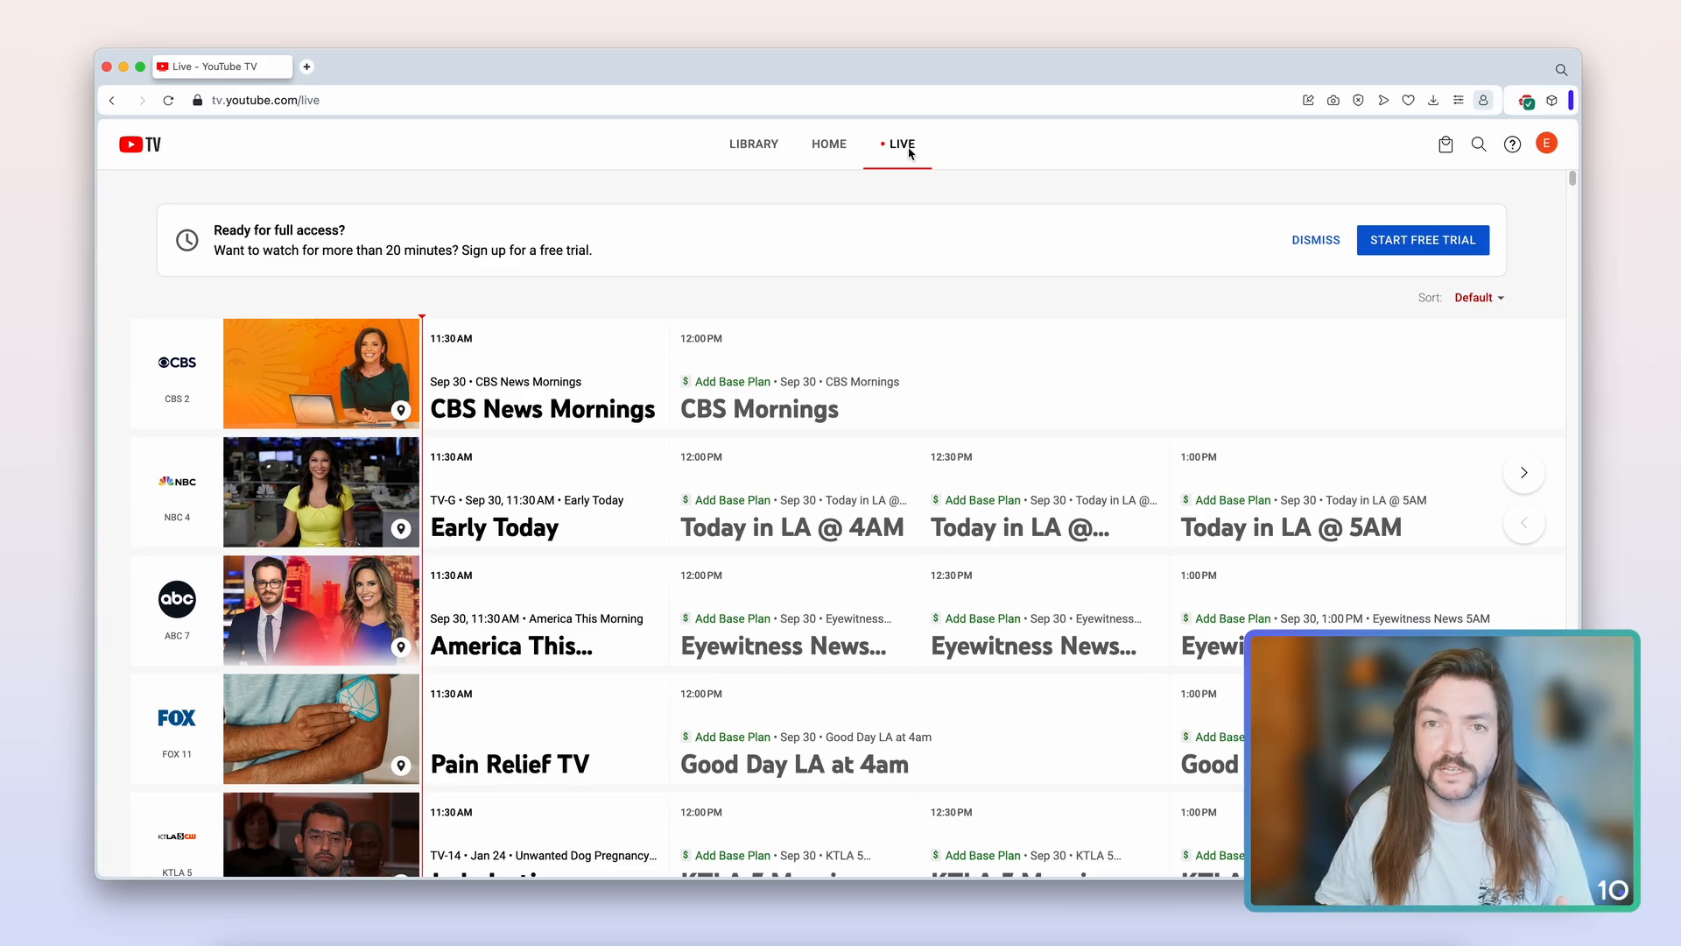
mouse_move(930, 331)
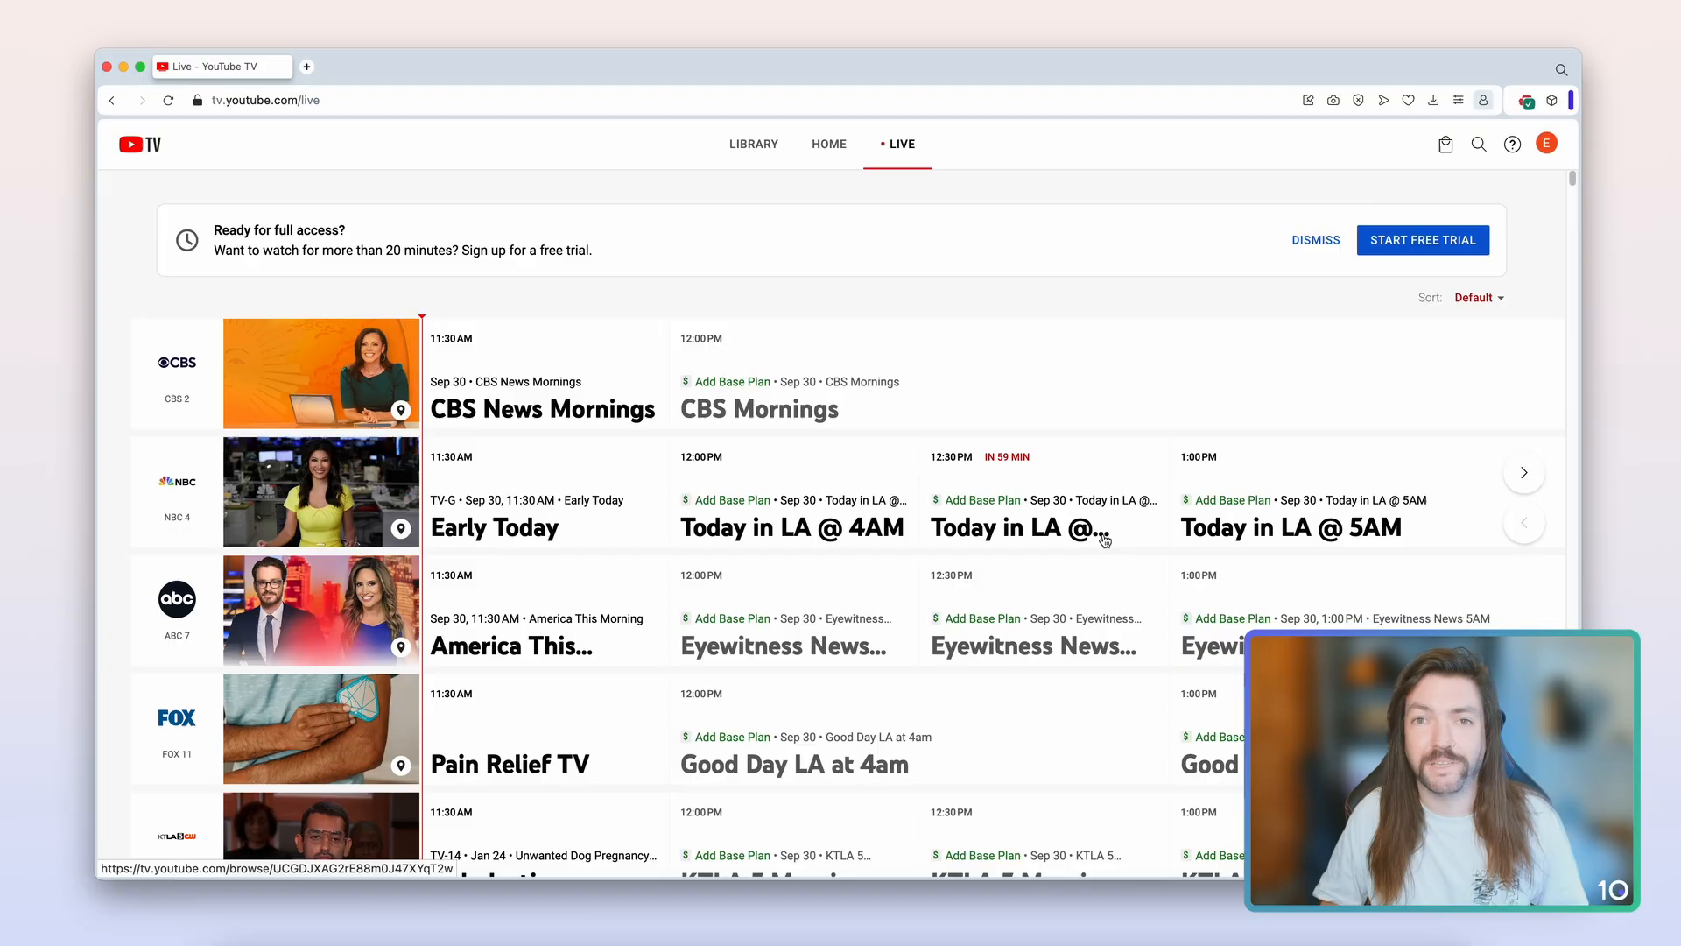
mouse_move(496, 469)
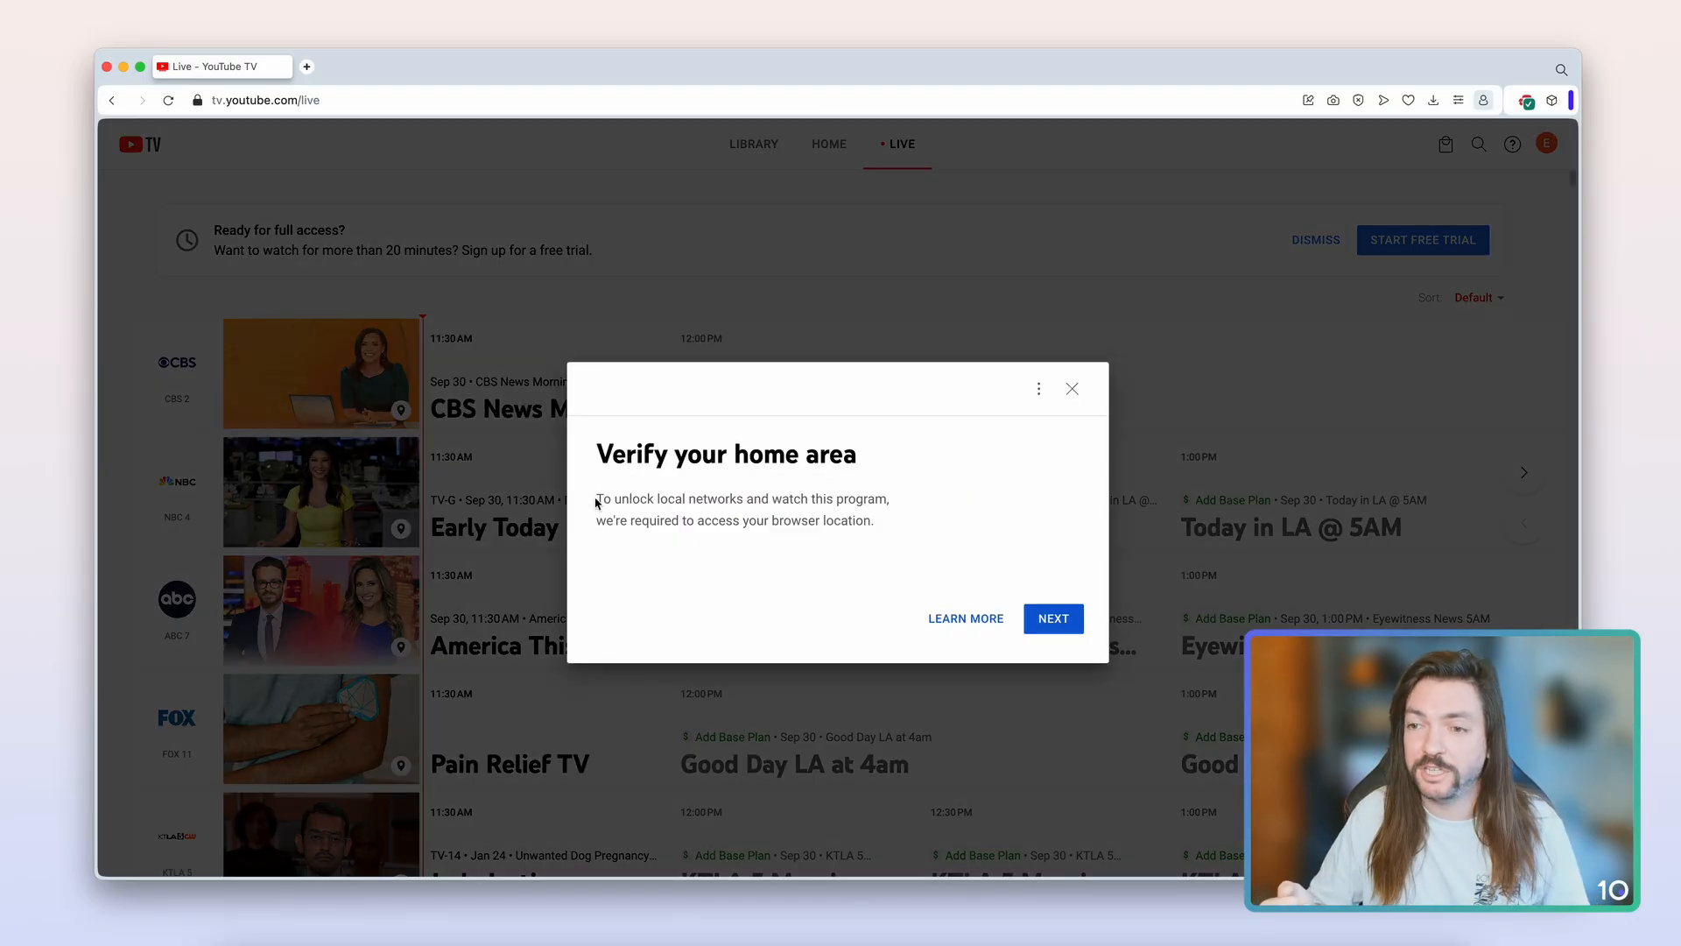
- Verify the home area and start the 20-minute free preview
click(1052, 619)
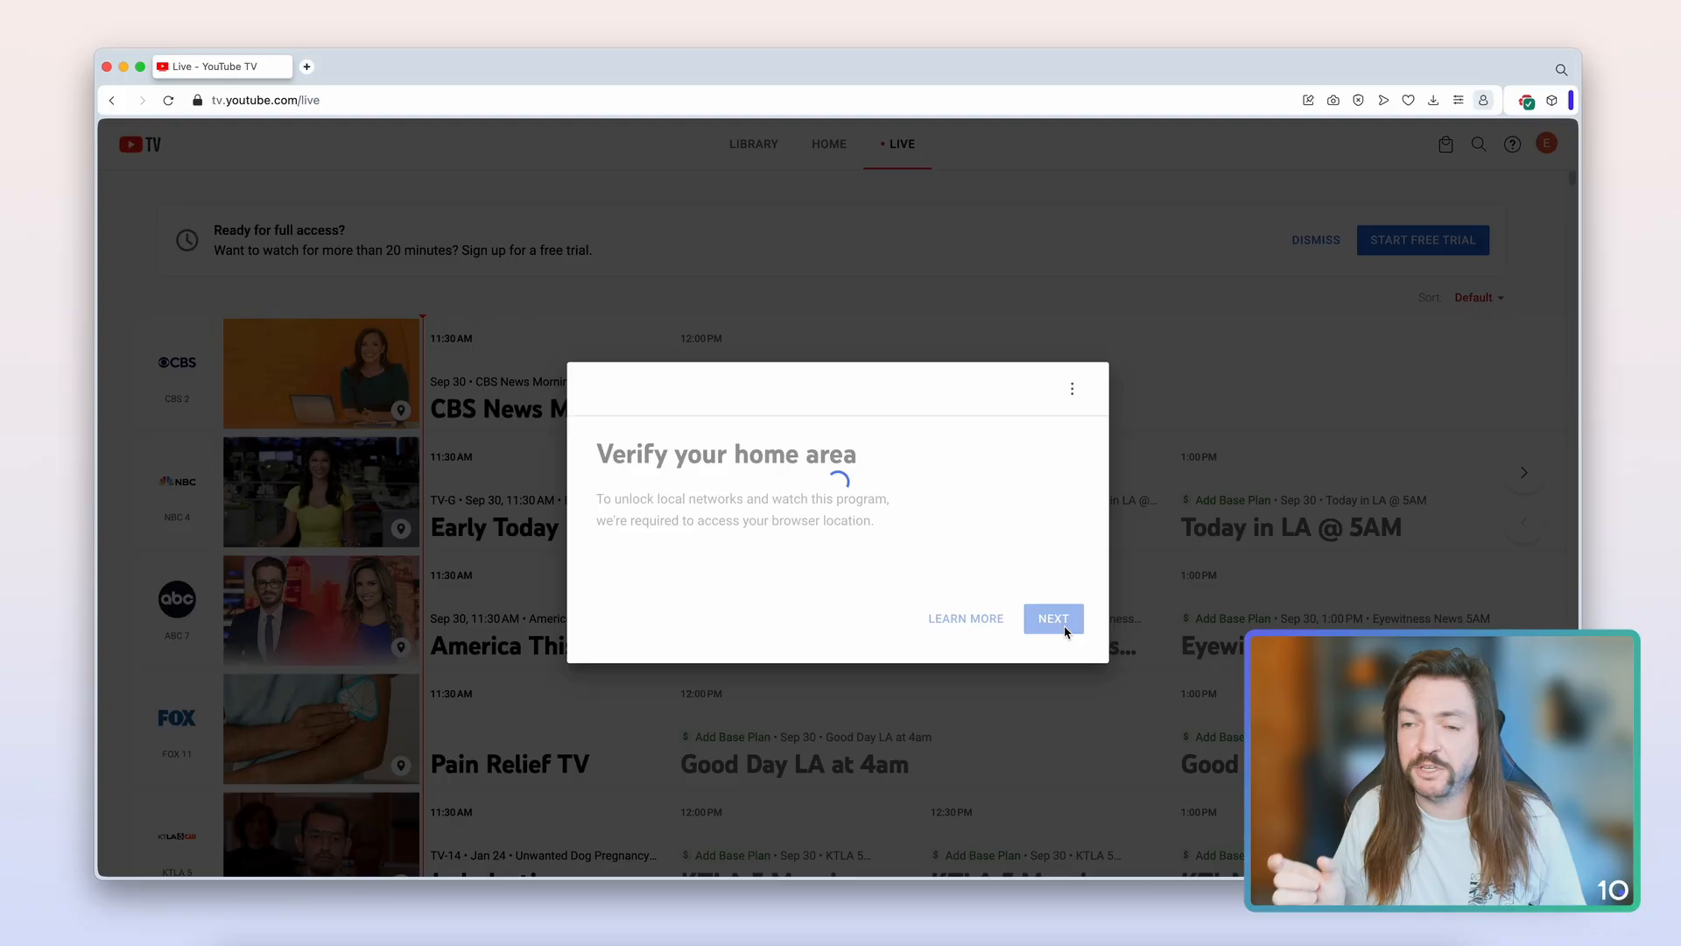
click(1052, 618)
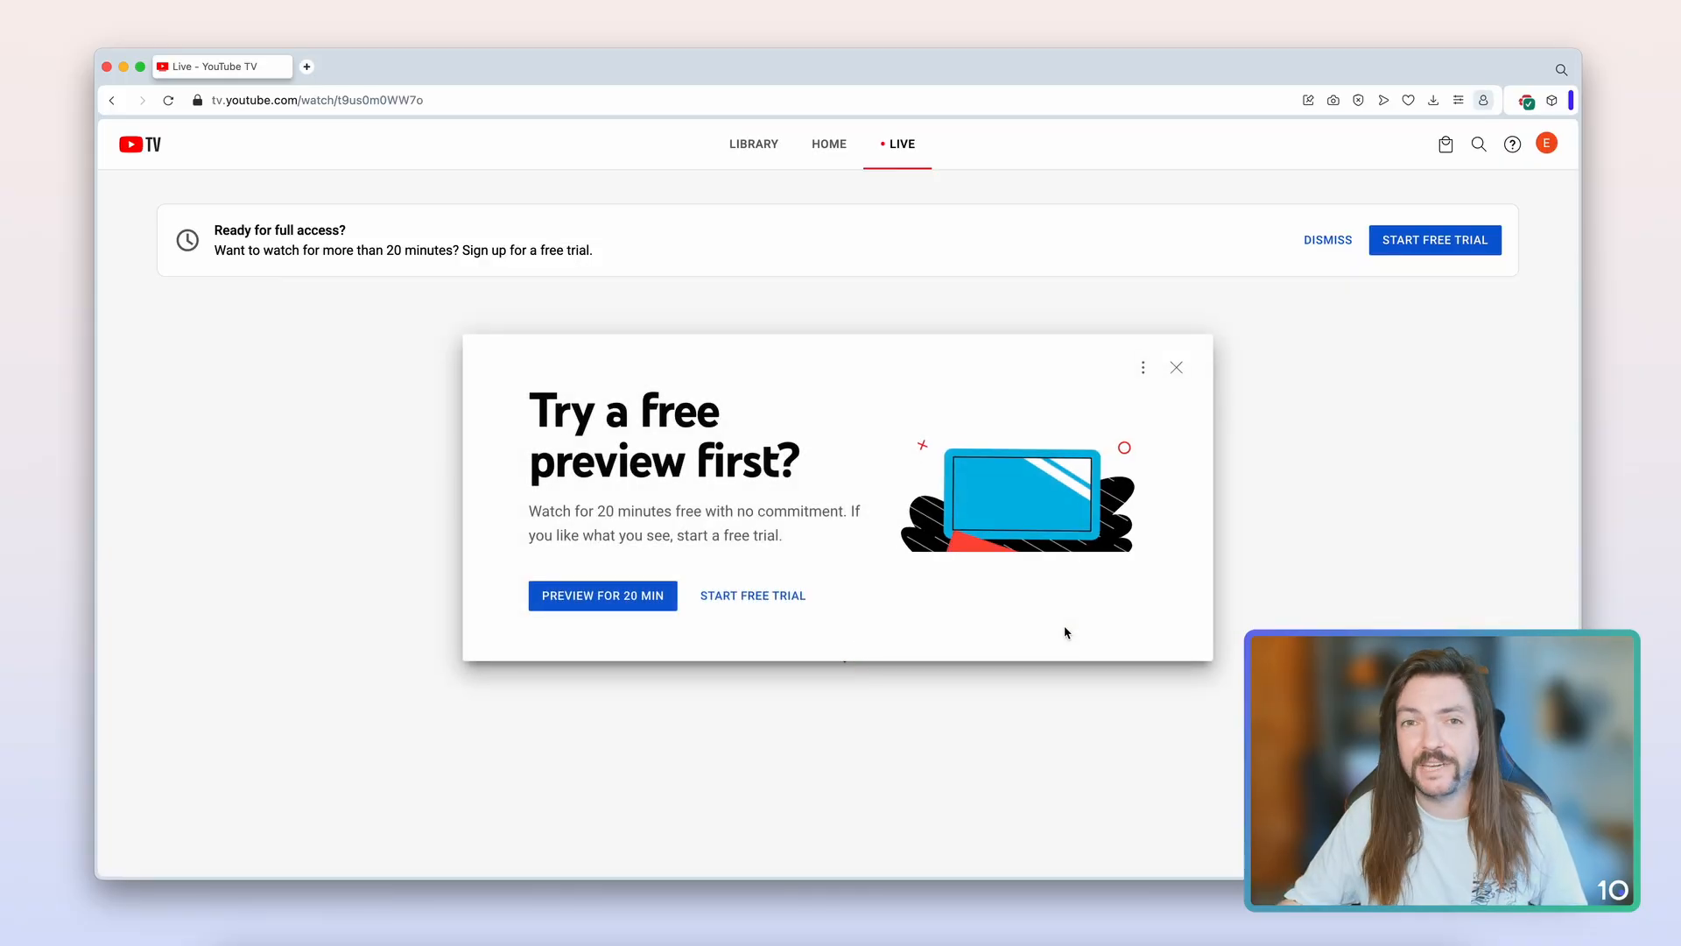
click(1176, 366)
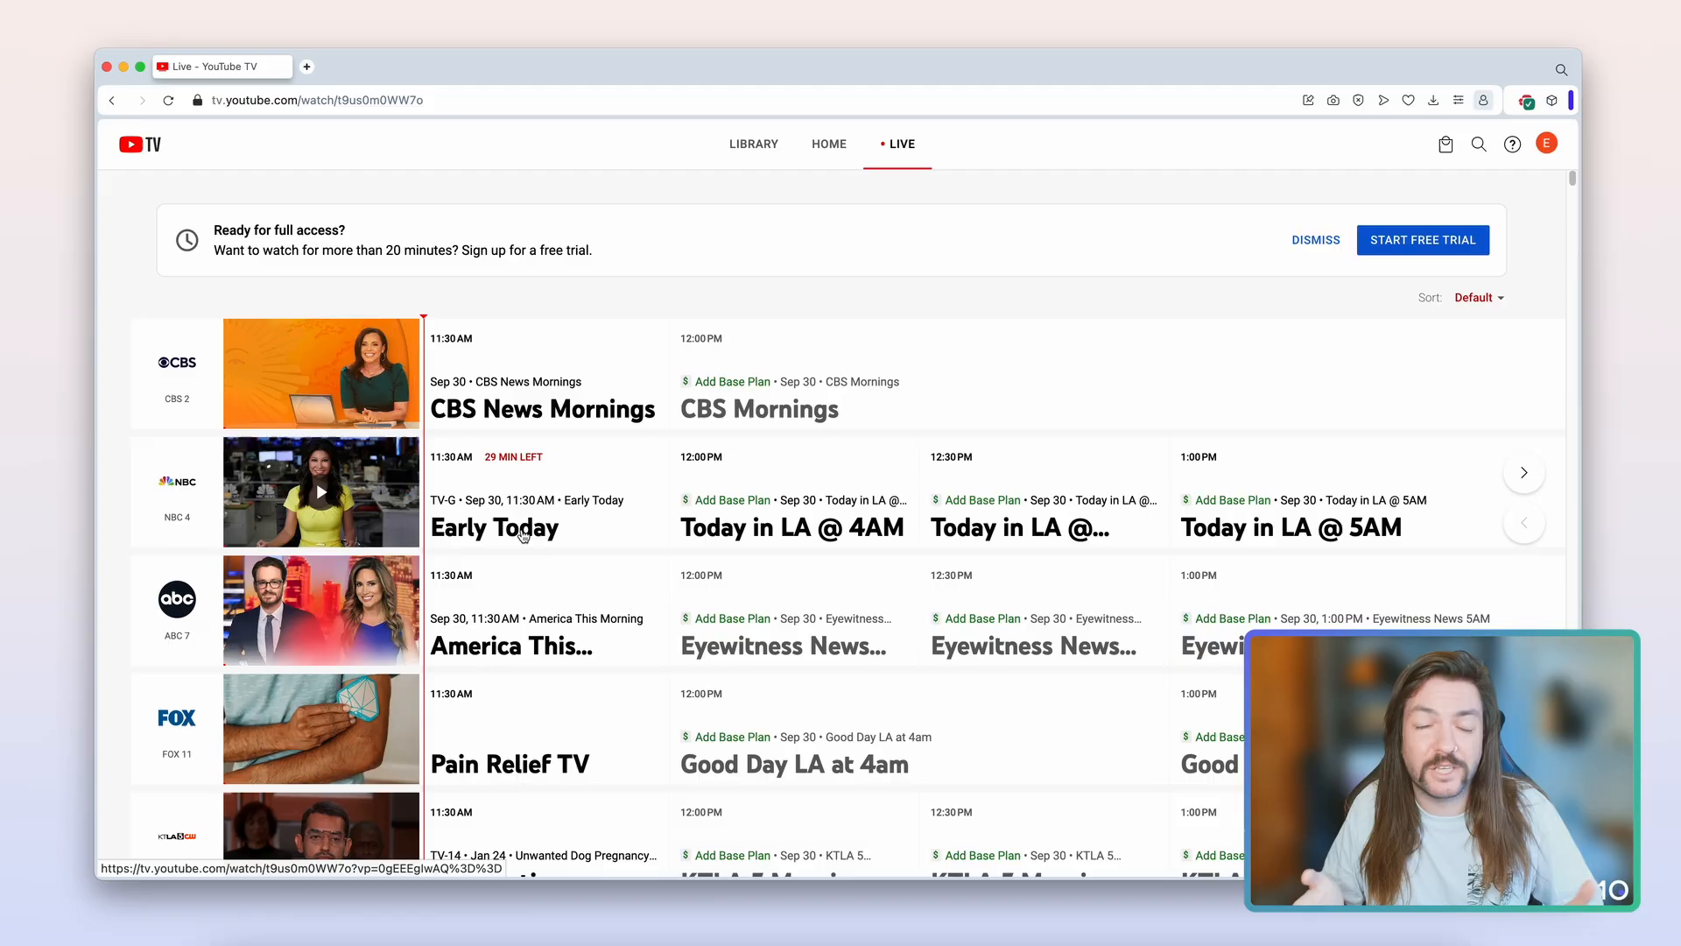
- Play NBC 4's Early Today and browse the local channel list below
click(320, 491)
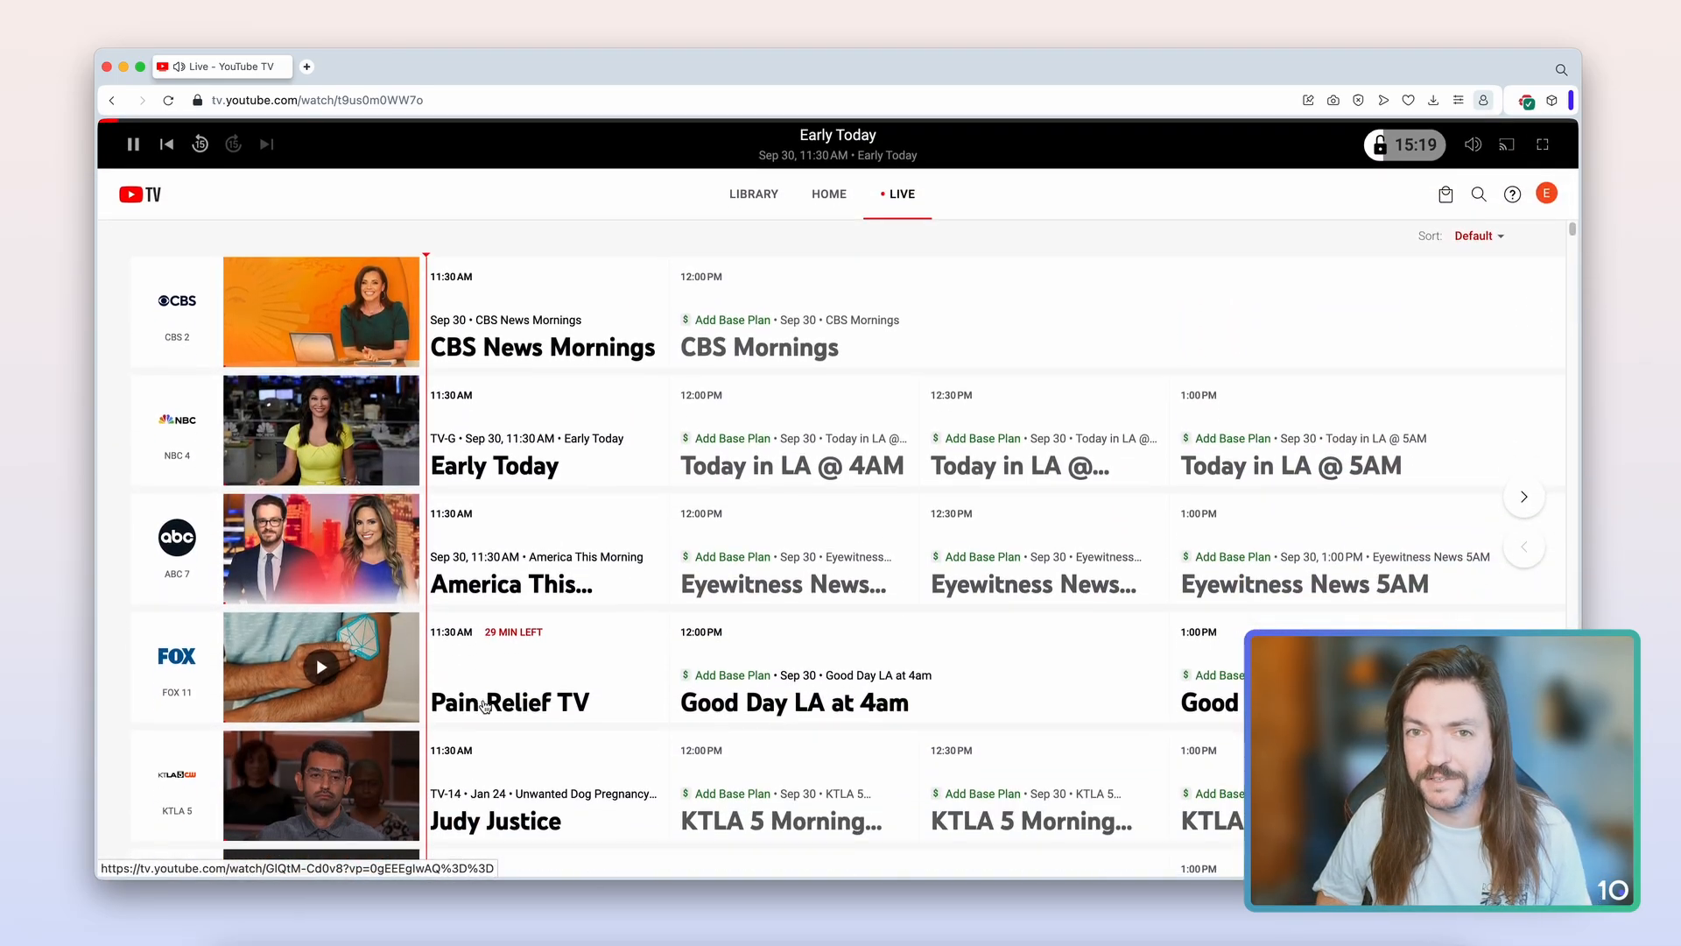
scroll(down, 3)
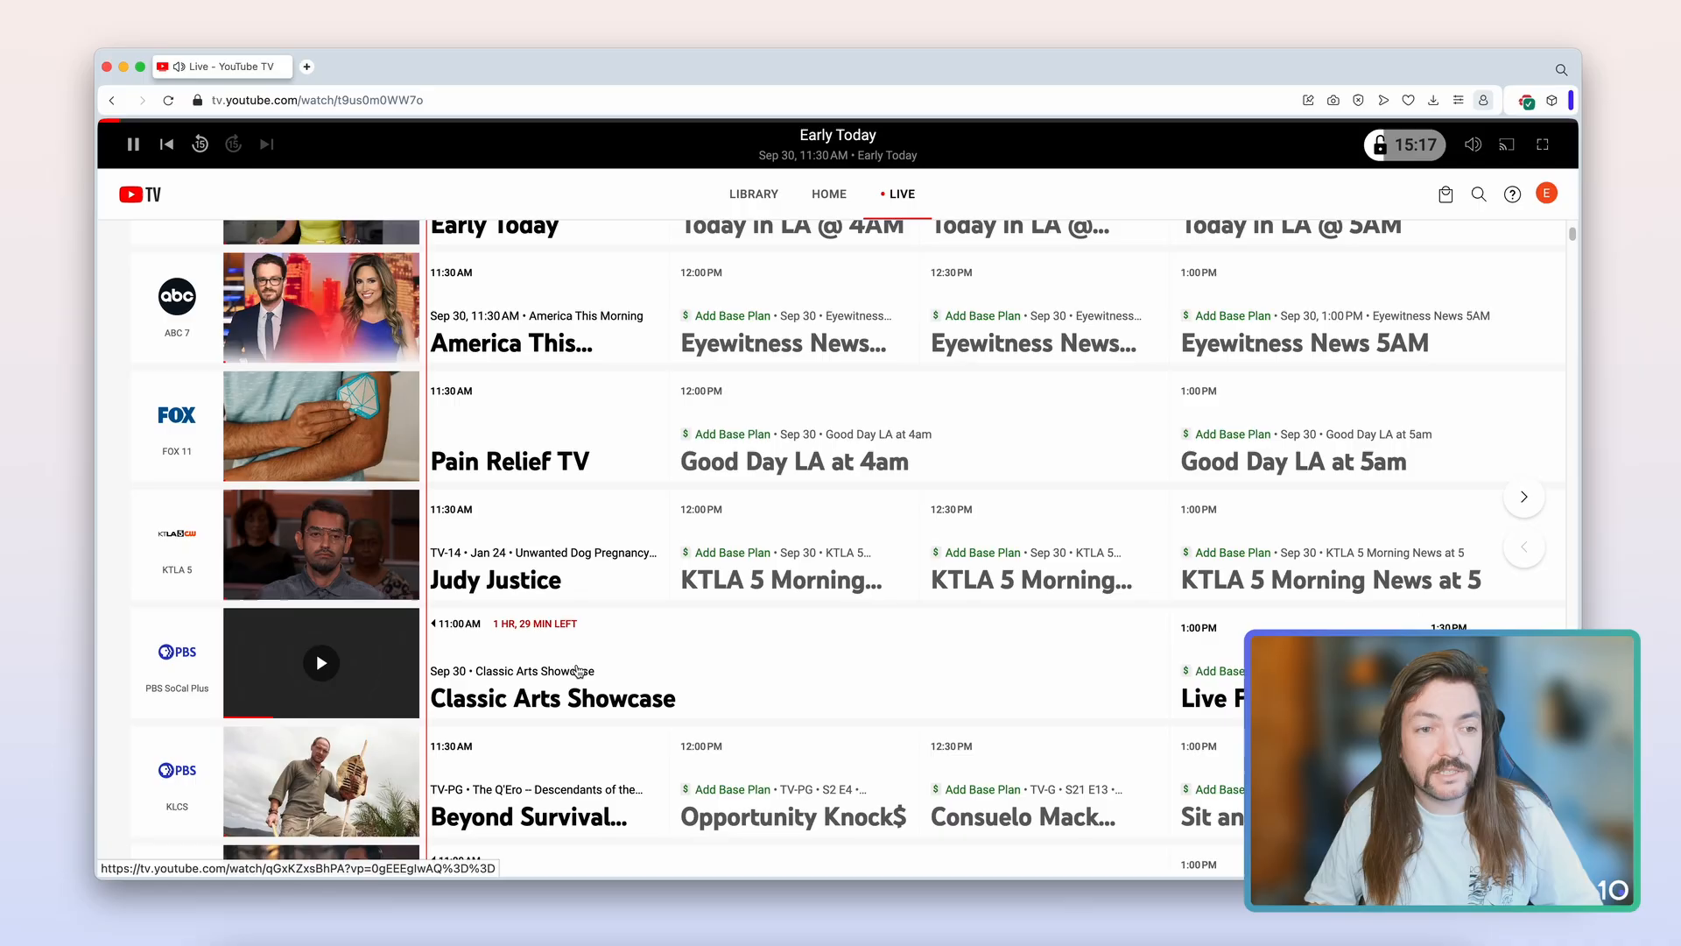